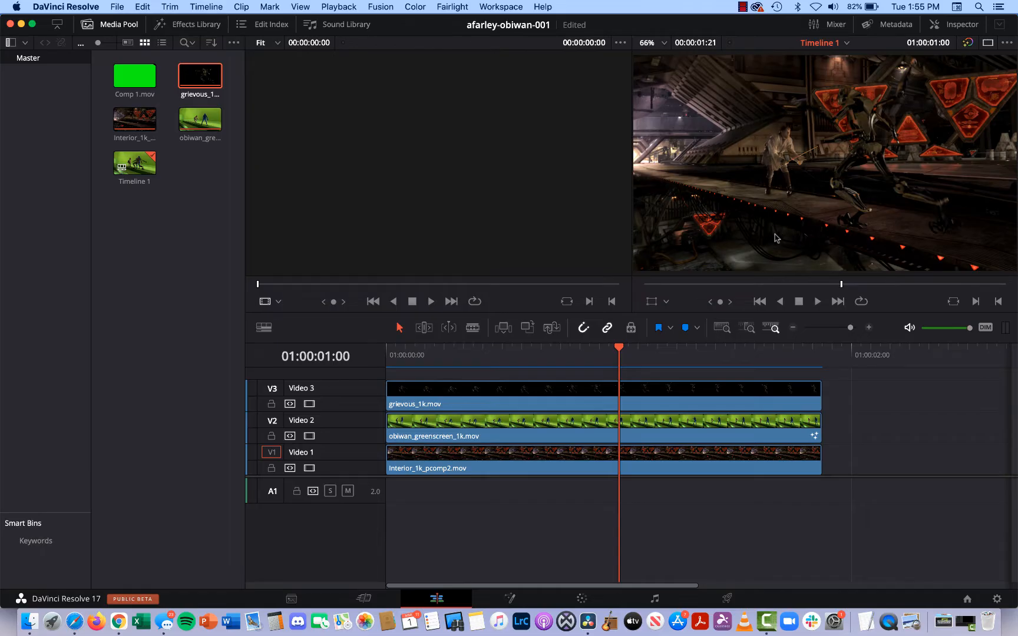
{"action": "mouse_move", "coordinate": [683, 245]}
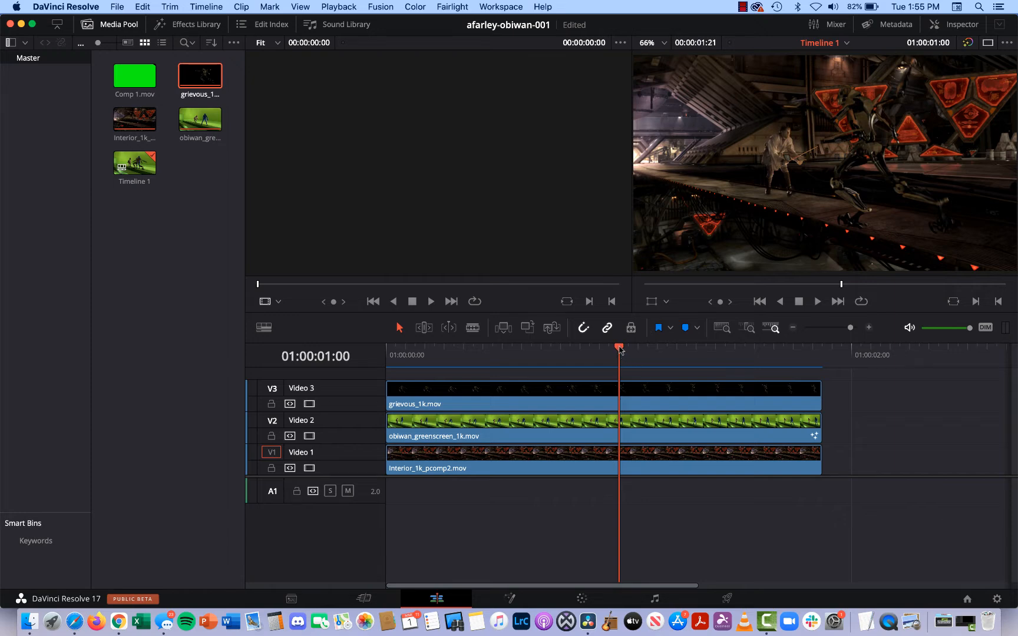
- Check the MediaOut1 result, return to the Edit page and bring up options for obiwan_greenscreen_1k.mov on Video 2
{"action": "left_click", "coordinate": [464, 355]}
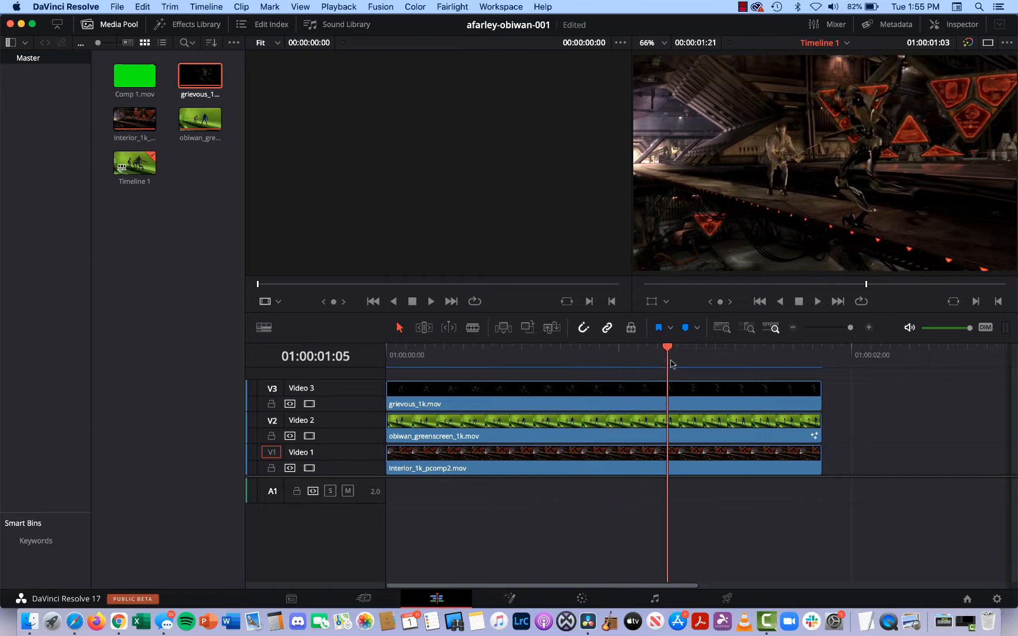
{"action": "left_click", "coordinate": [493, 347]}
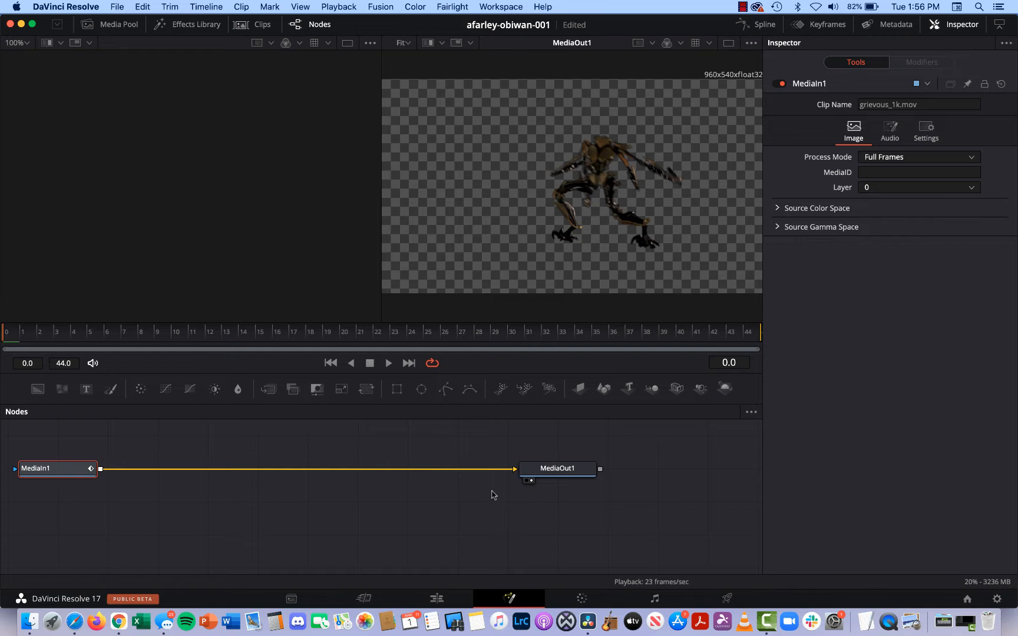
{"action": "mouse_move", "coordinate": [547, 214]}
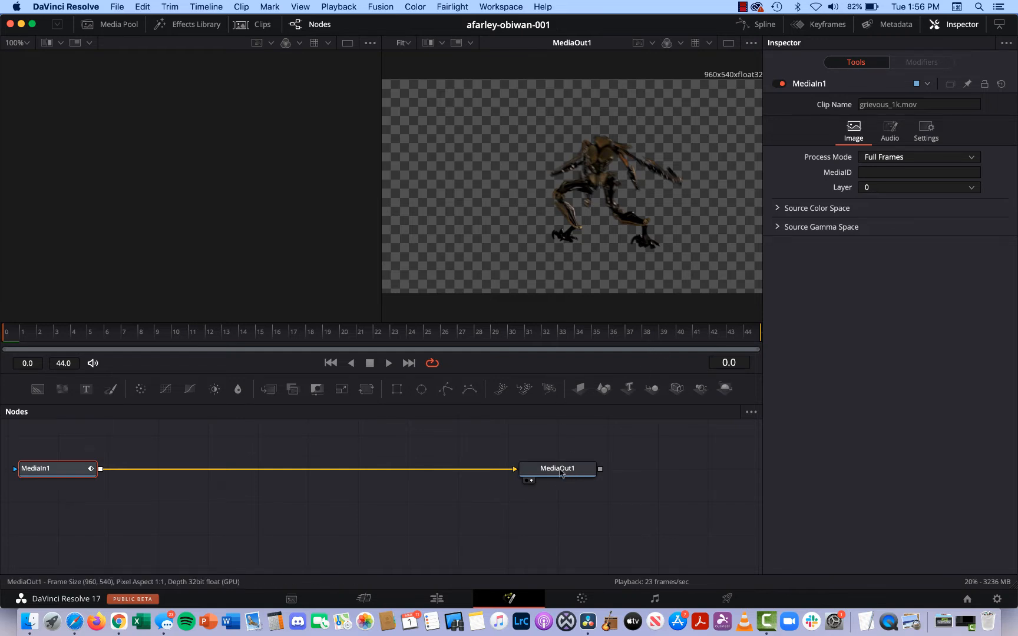
{"action": "left_click", "coordinate": [435, 597]}
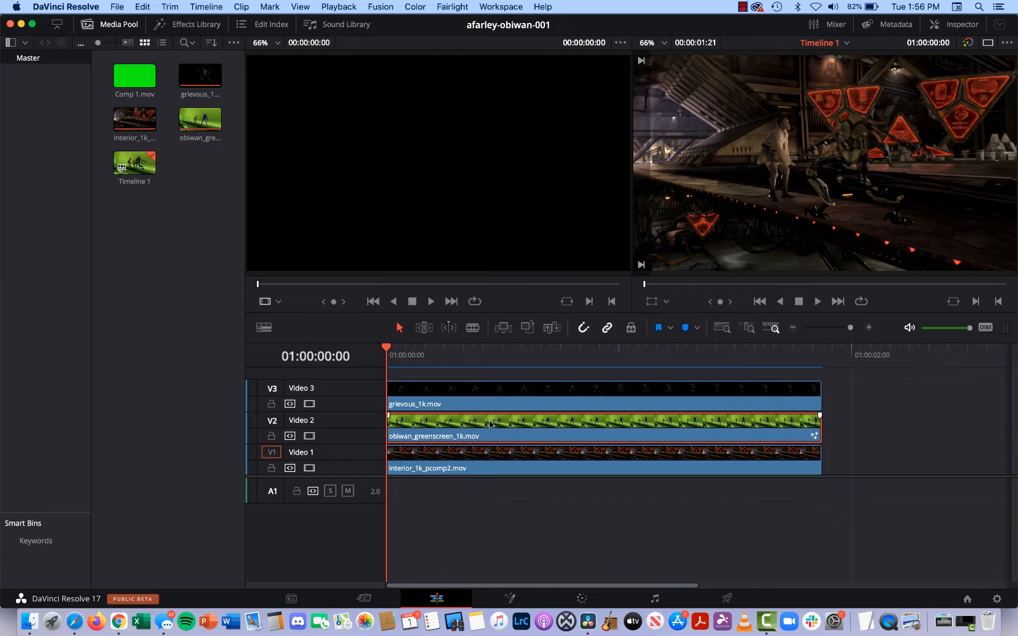
{"action": "right_click", "coordinate": [490, 423]}
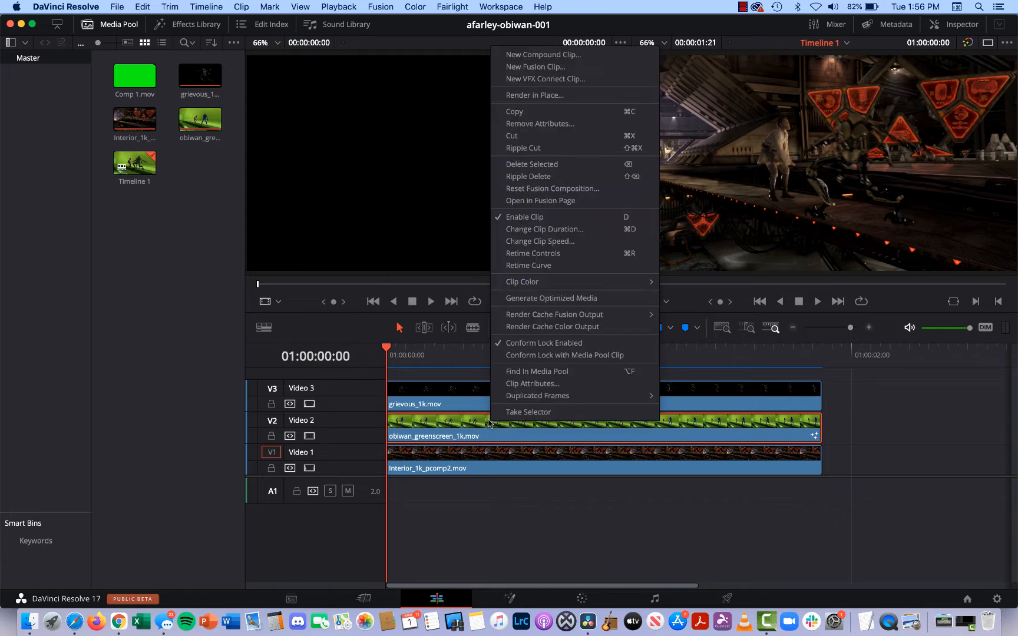
{"action": "mouse_move", "coordinate": [550, 204]}
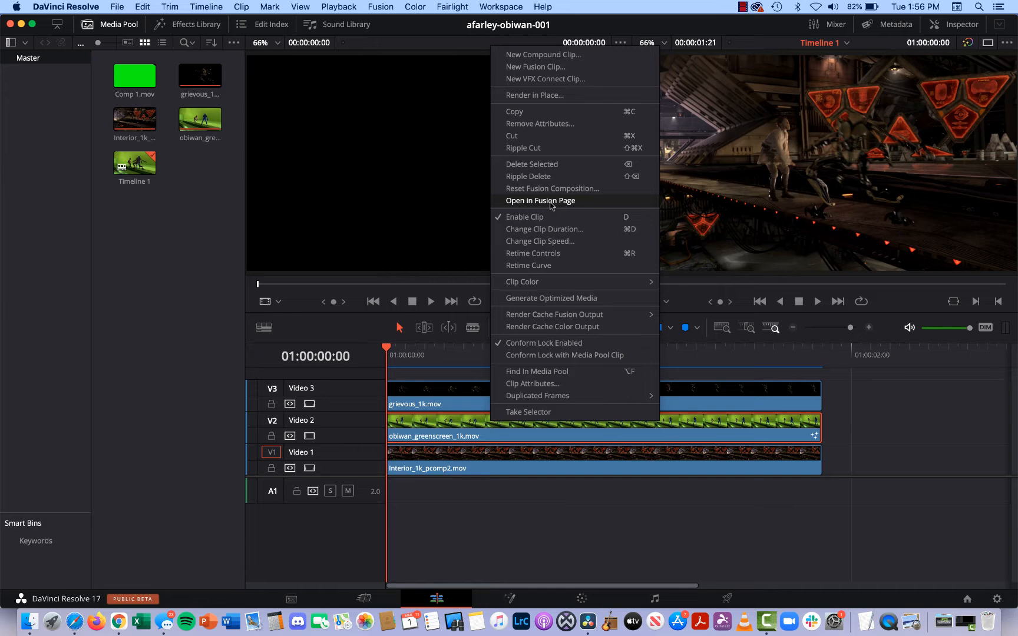
- Open the greenscreen clip in the Fusion page and scrub to frame 27
{"action": "left_click", "coordinate": [539, 200]}
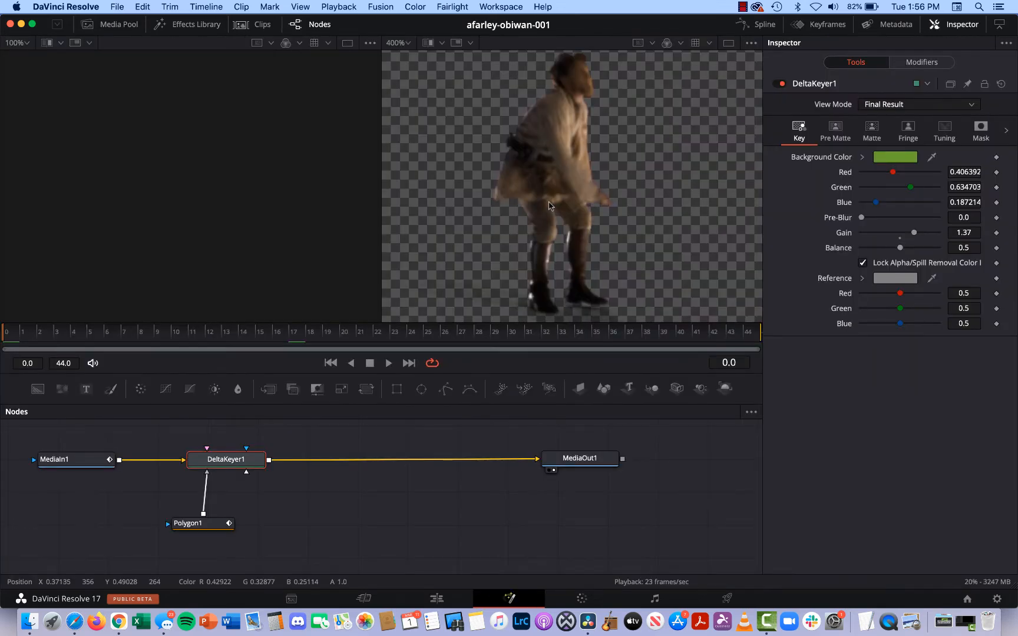
{"action": "mouse_move", "coordinate": [526, 251]}
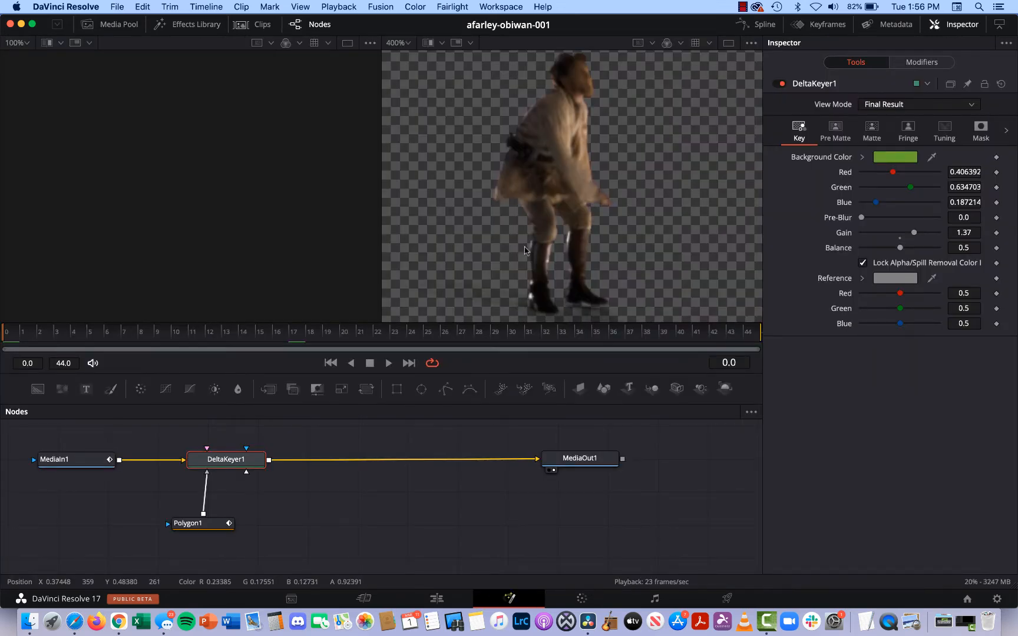
{"action": "mouse_move", "coordinate": [533, 226]}
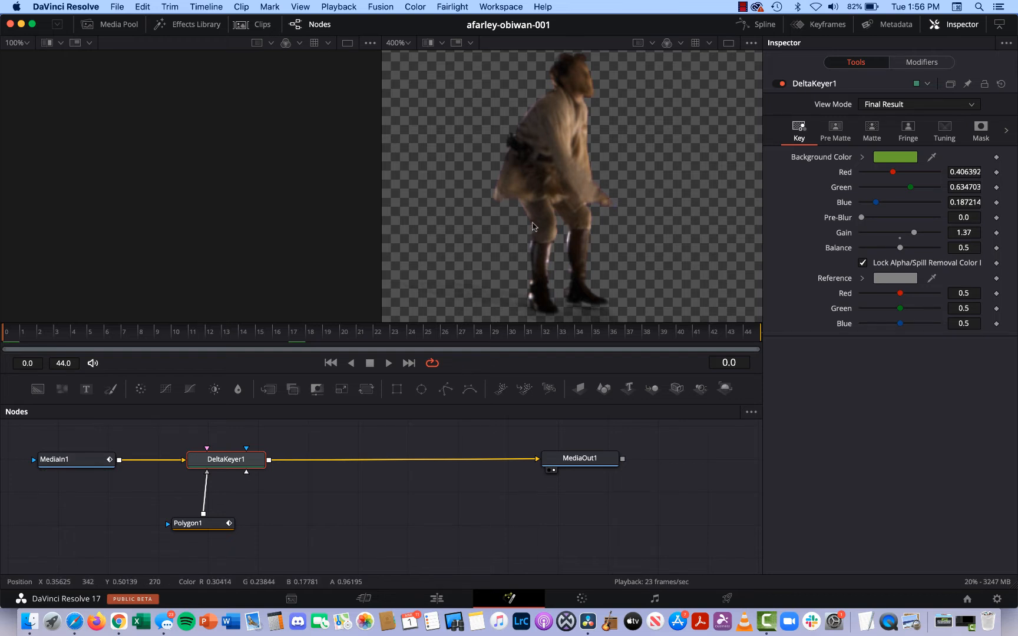
{"action": "mouse_move", "coordinate": [759, 334]}
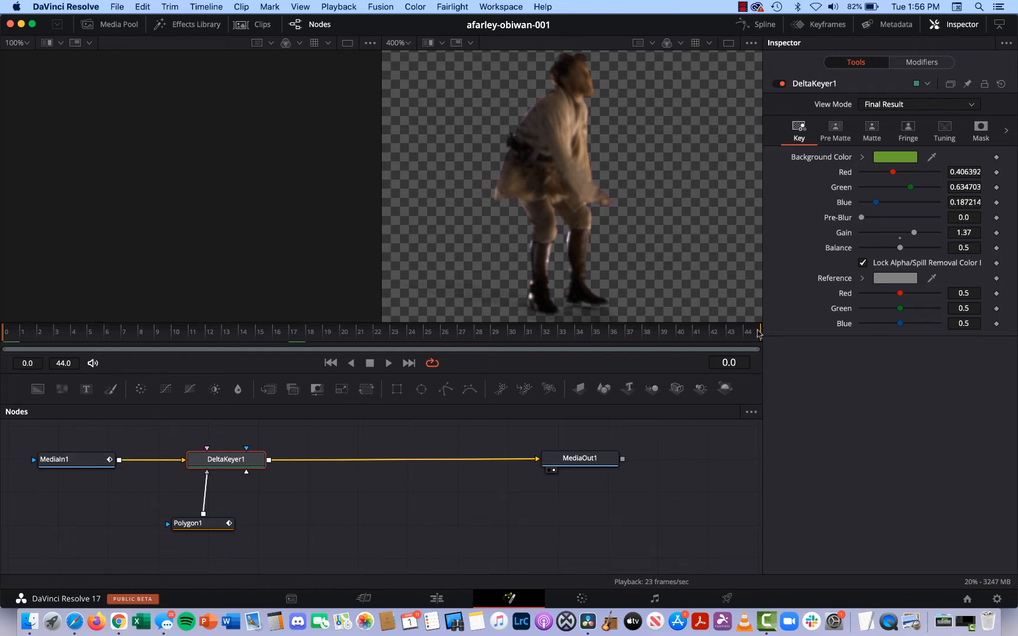
{"action": "left_click", "coordinate": [577, 333]}
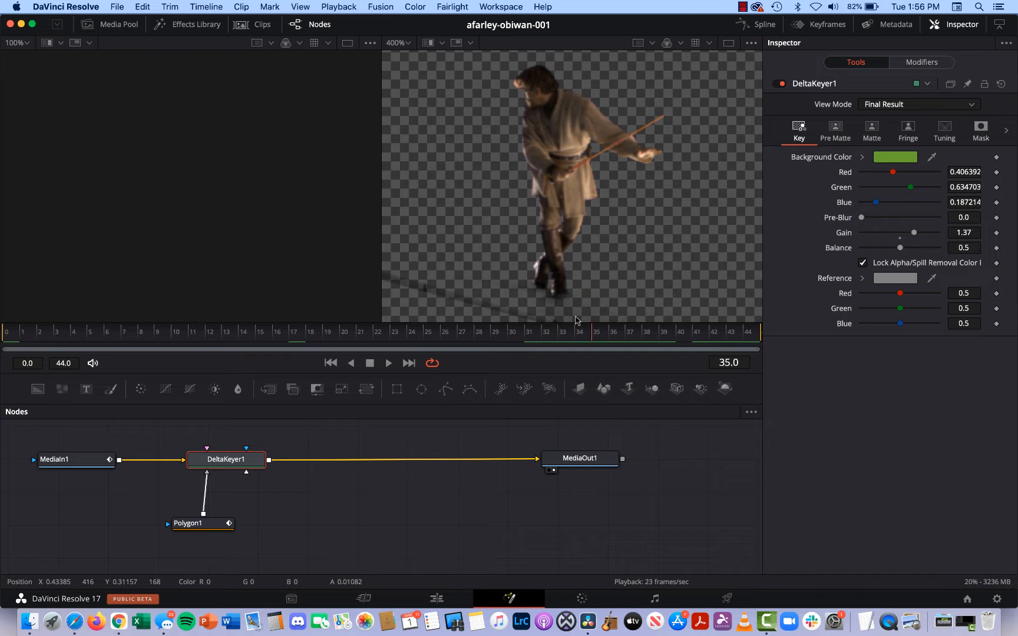
{"action": "left_click", "coordinate": [327, 332]}
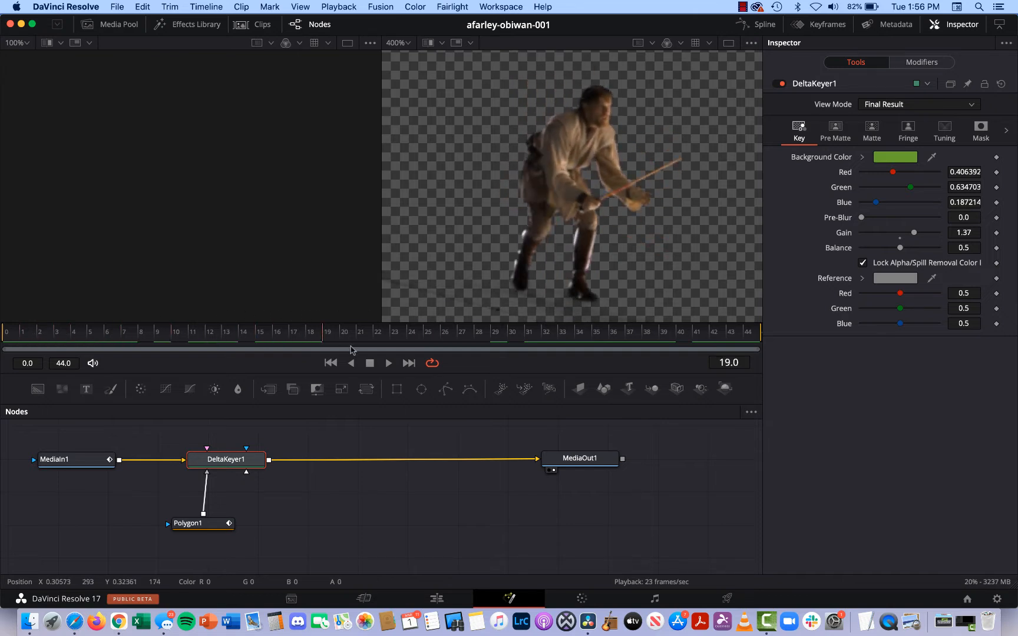
{"action": "left_click", "coordinate": [461, 332]}
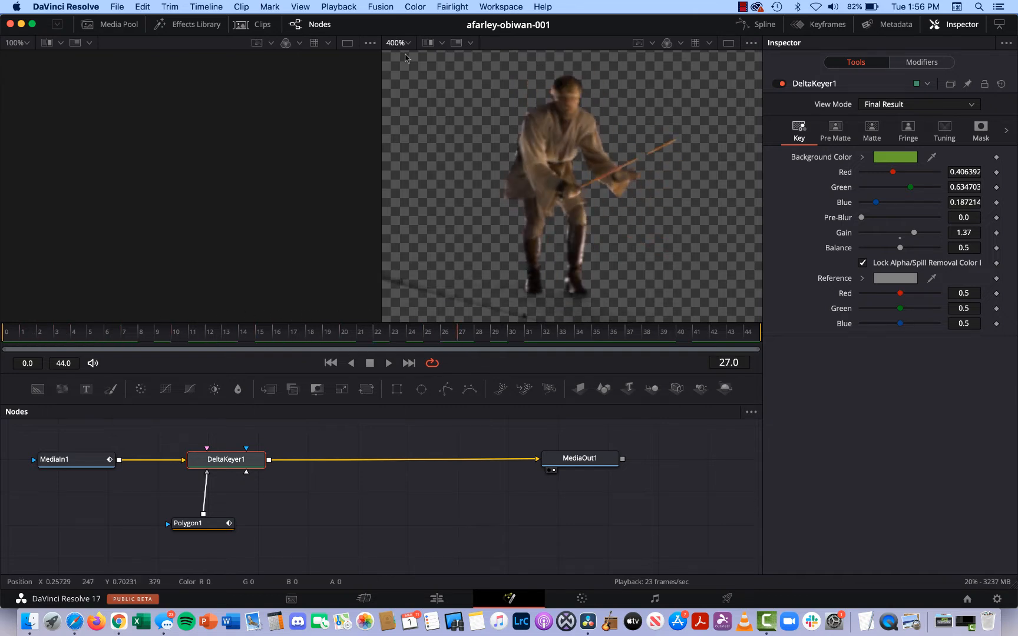
- Set the viewer zoom to Fit, then back to 400%
{"action": "left_click", "coordinate": [398, 43]}
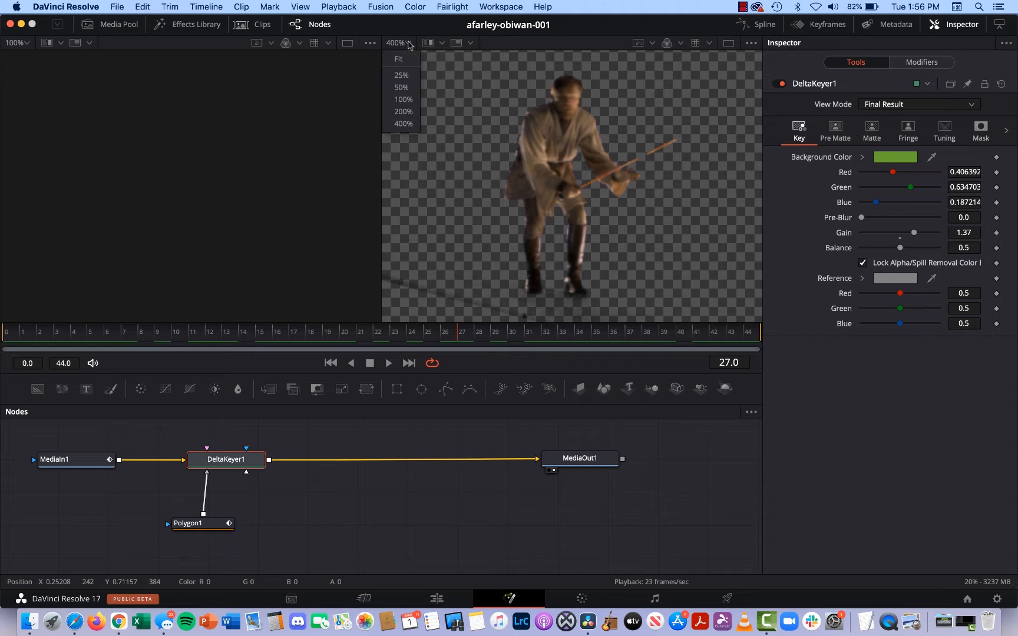
{"action": "left_click", "coordinate": [398, 59]}
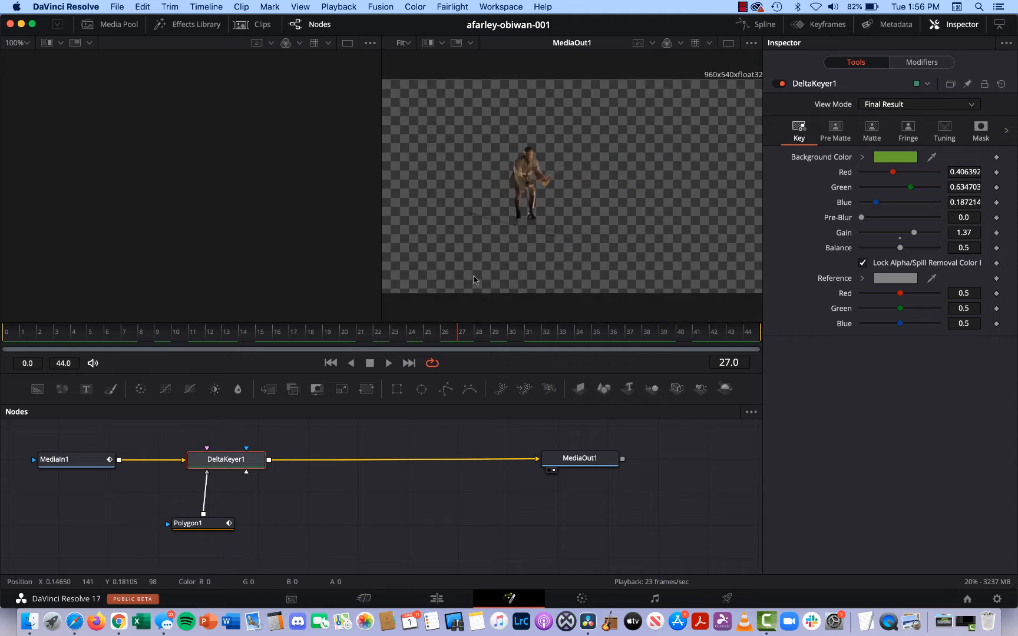
{"action": "mouse_move", "coordinate": [533, 186]}
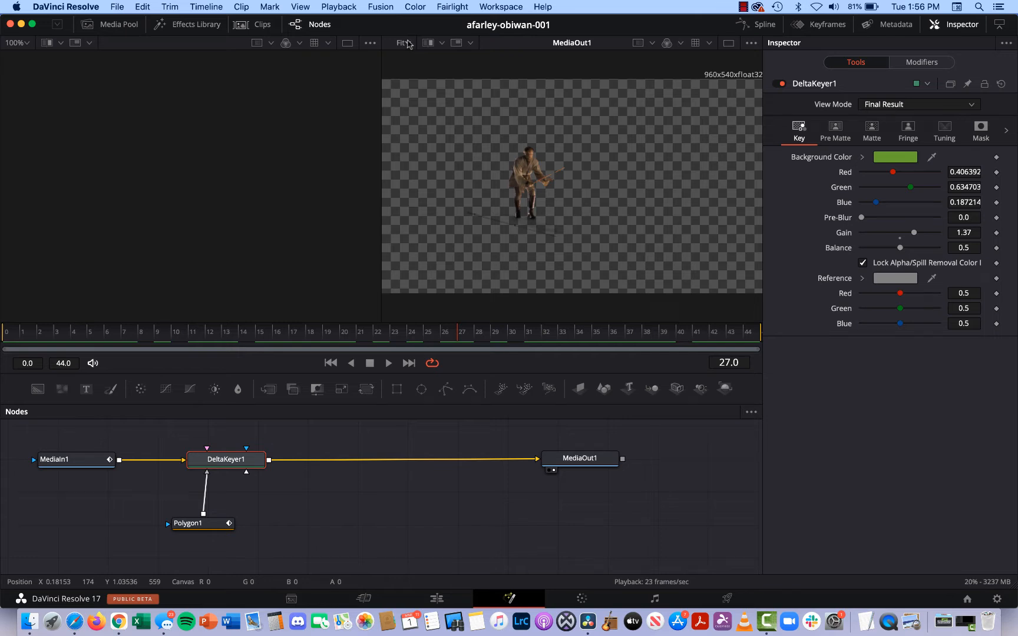
{"action": "left_click", "coordinate": [398, 43]}
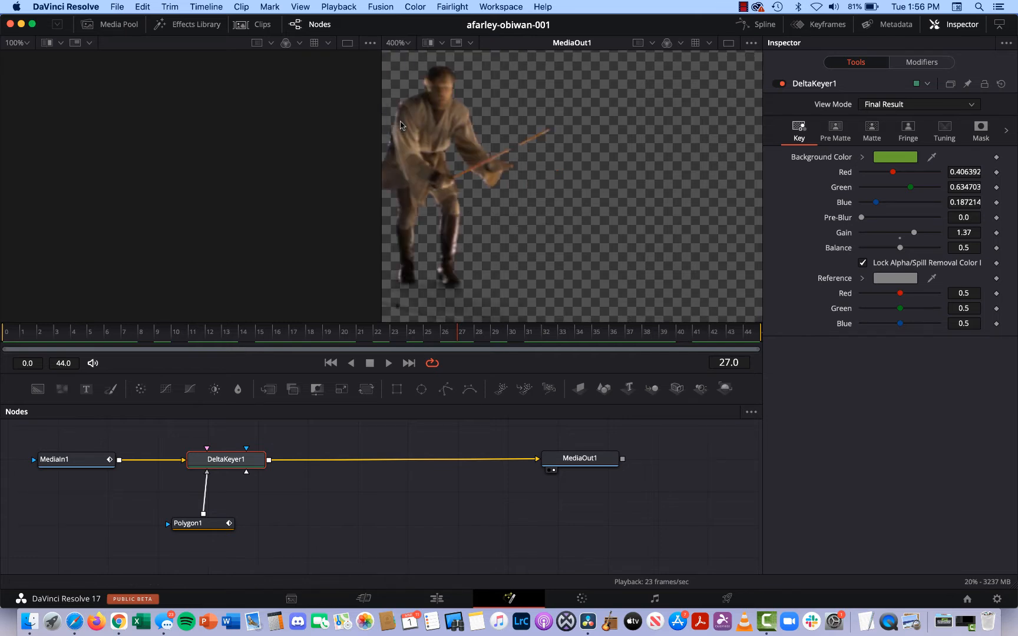
{"action": "mouse_move", "coordinate": [399, 127]}
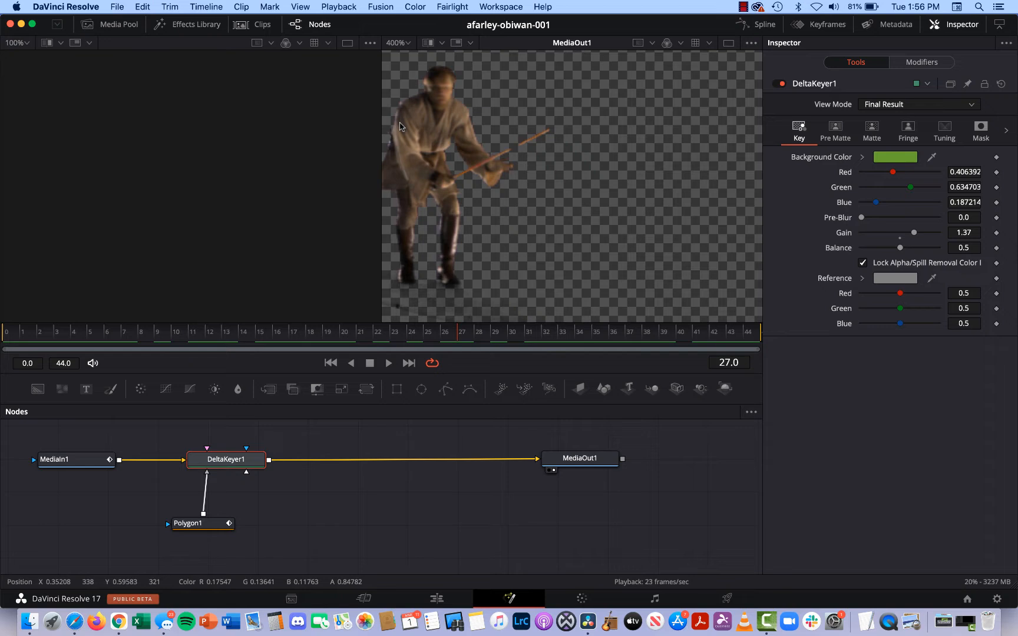
{"action": "mouse_move", "coordinate": [488, 172]}
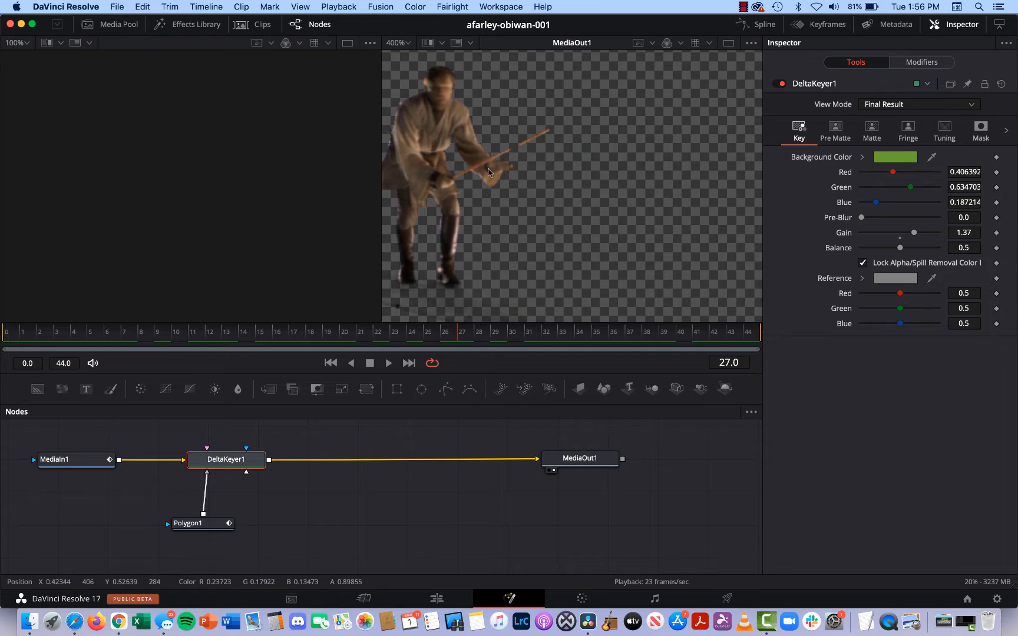
{"action": "mouse_move", "coordinate": [466, 146]}
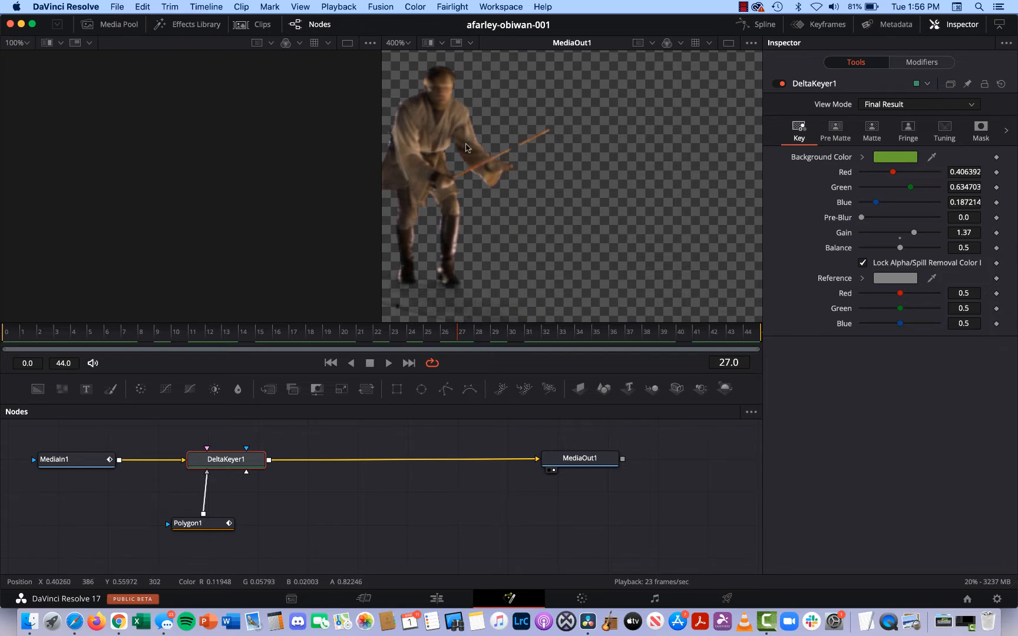
{"action": "mouse_move", "coordinate": [444, 154]}
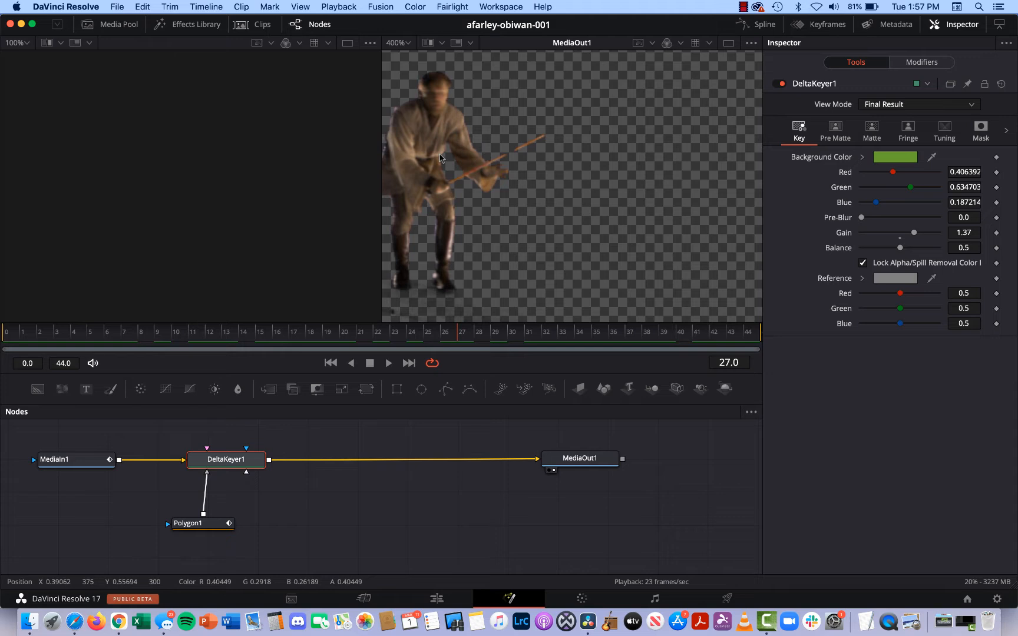
{"action": "mouse_move", "coordinate": [447, 168]}
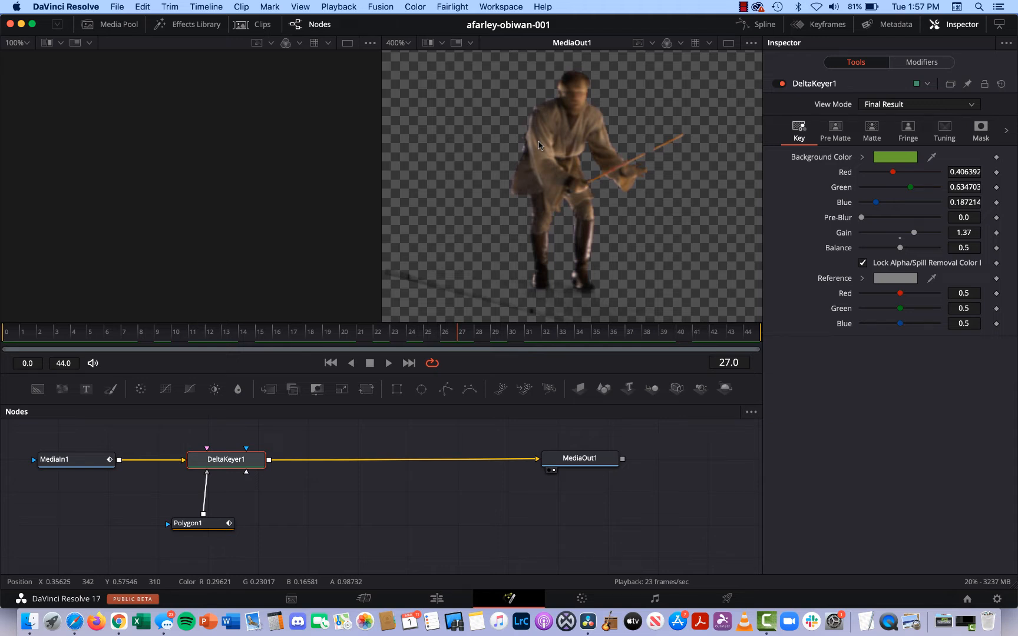
{"action": "mouse_move", "coordinate": [670, 161]}
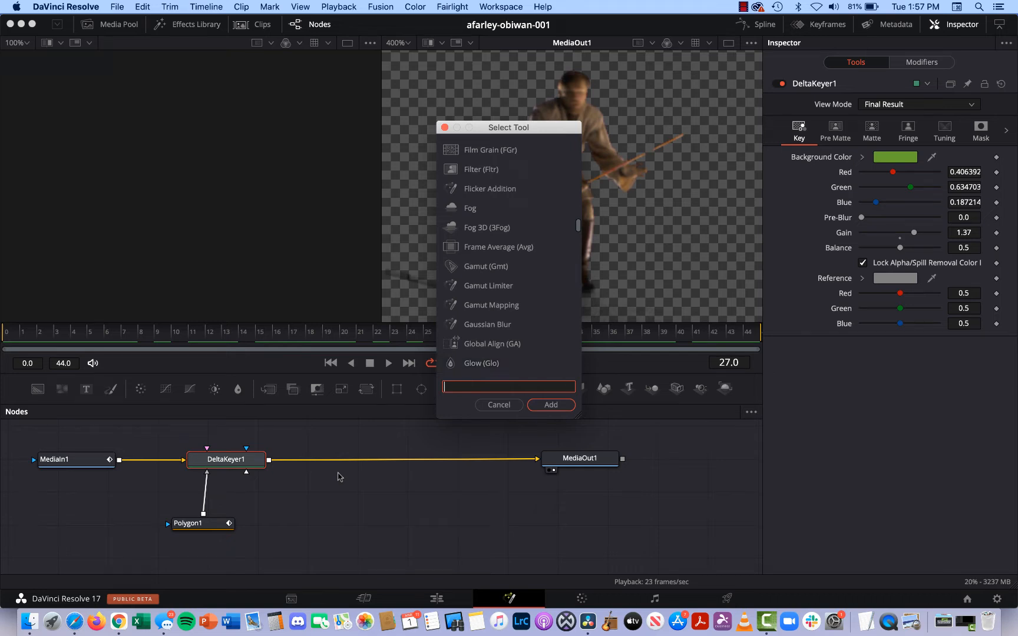
{"action": "type", "text": "ba"}
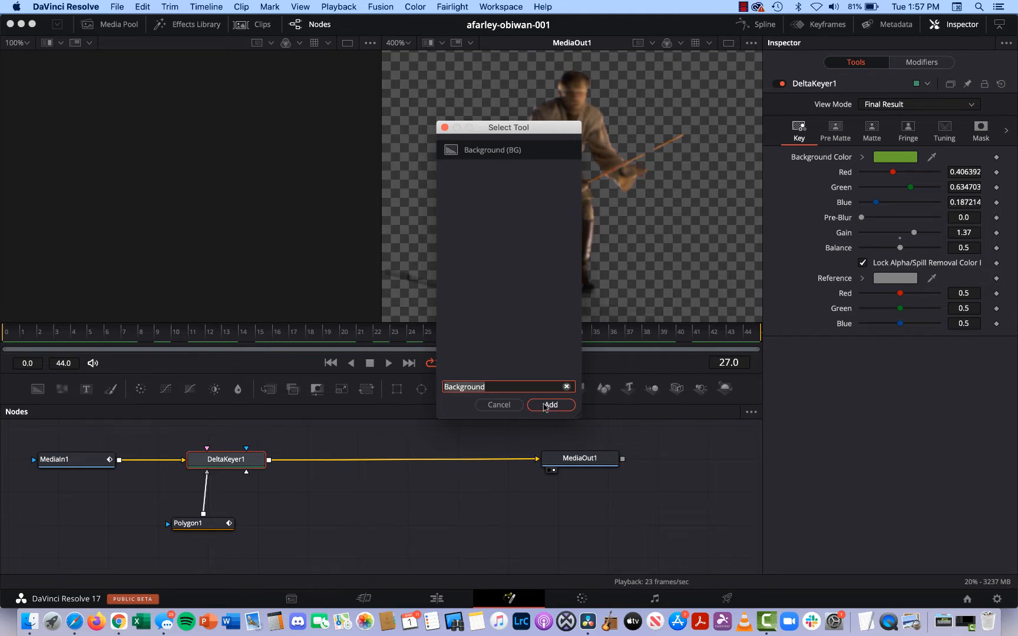
{"action": "mouse_move", "coordinate": [498, 405]}
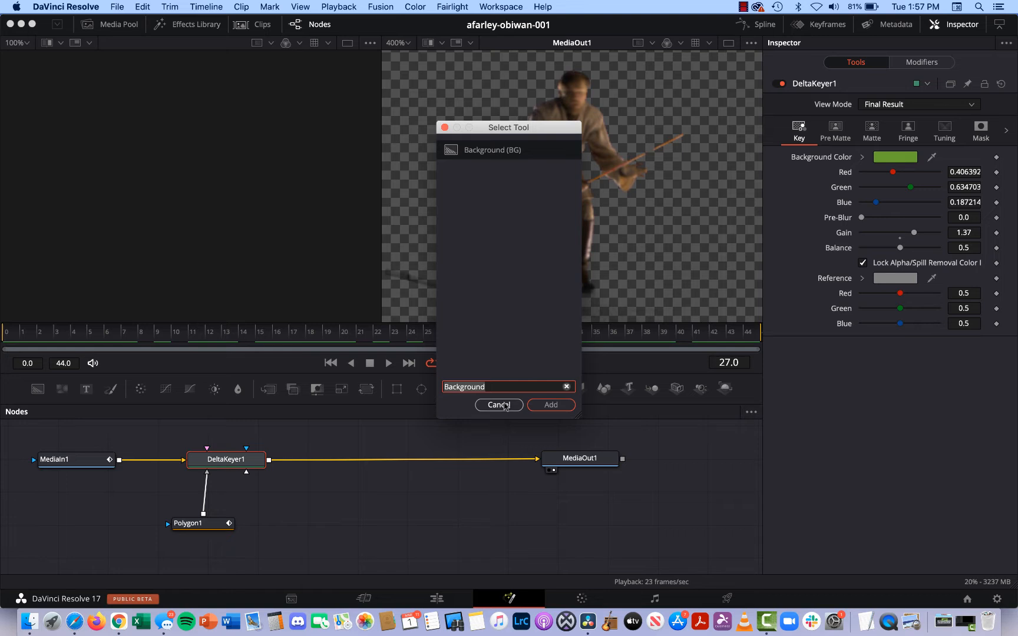
{"action": "left_click", "coordinate": [498, 404]}
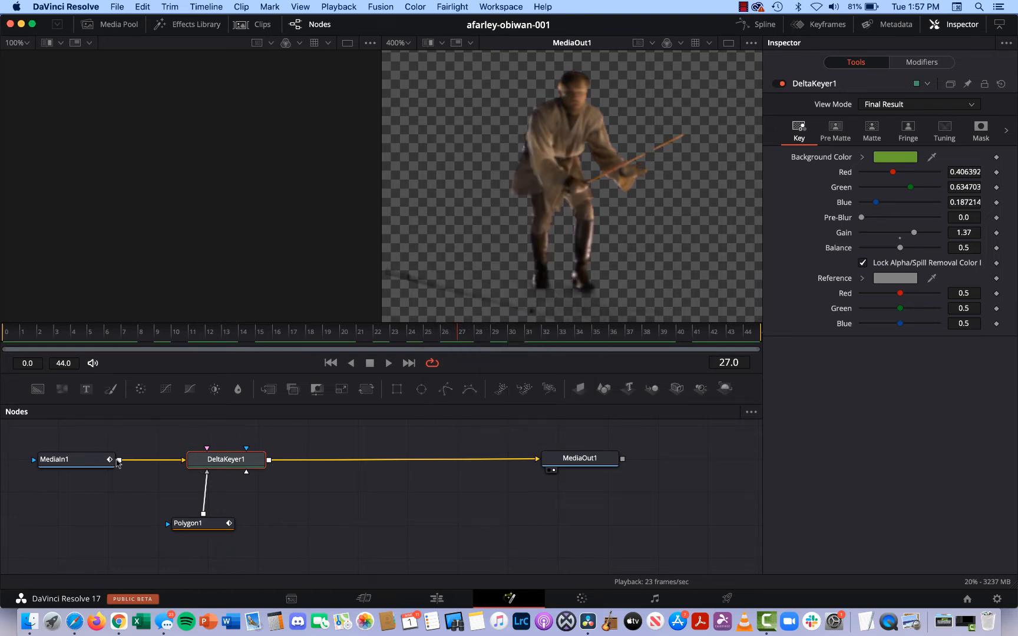
{"action": "mouse_move", "coordinate": [265, 403]}
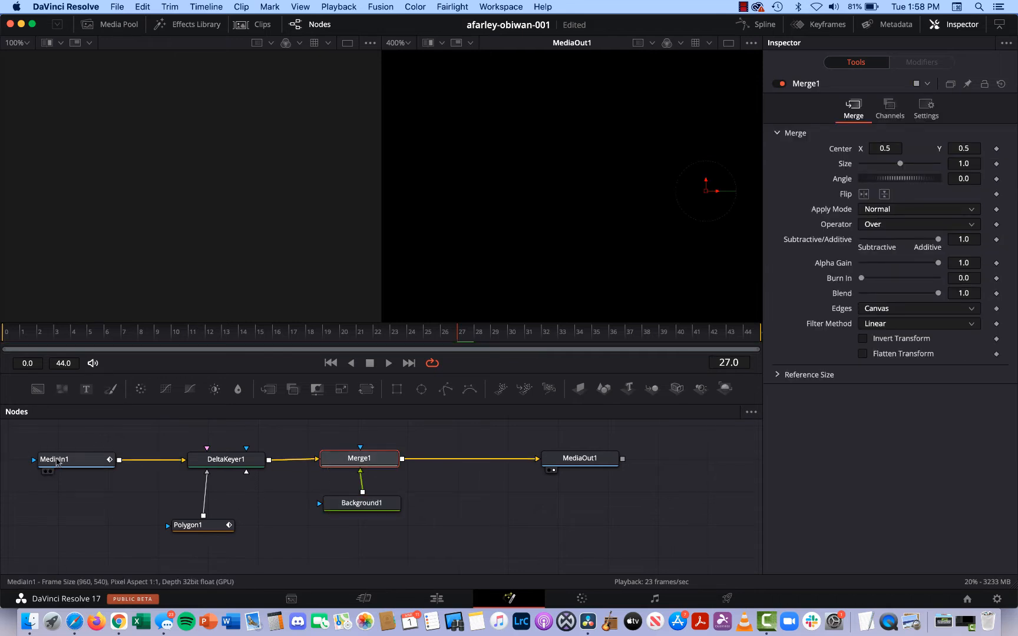
- Wire DeltaKeyer1 into Merge1's background and Background1 into its foreground, feeding MediaOut1
{"action": "left_click", "coordinate": [226, 459]}
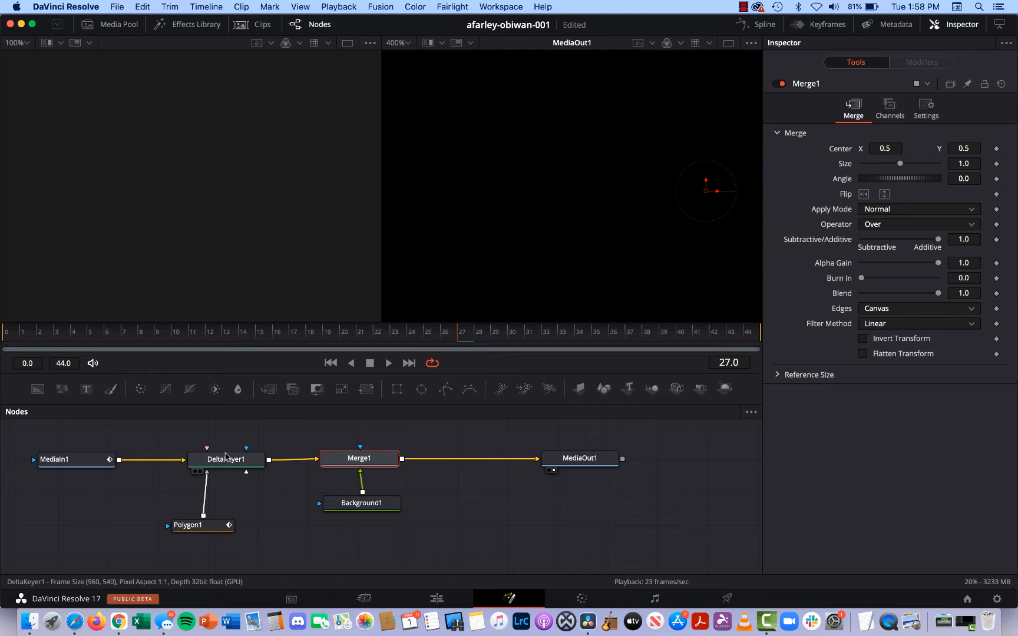
{"action": "left_click", "coordinate": [199, 525]}
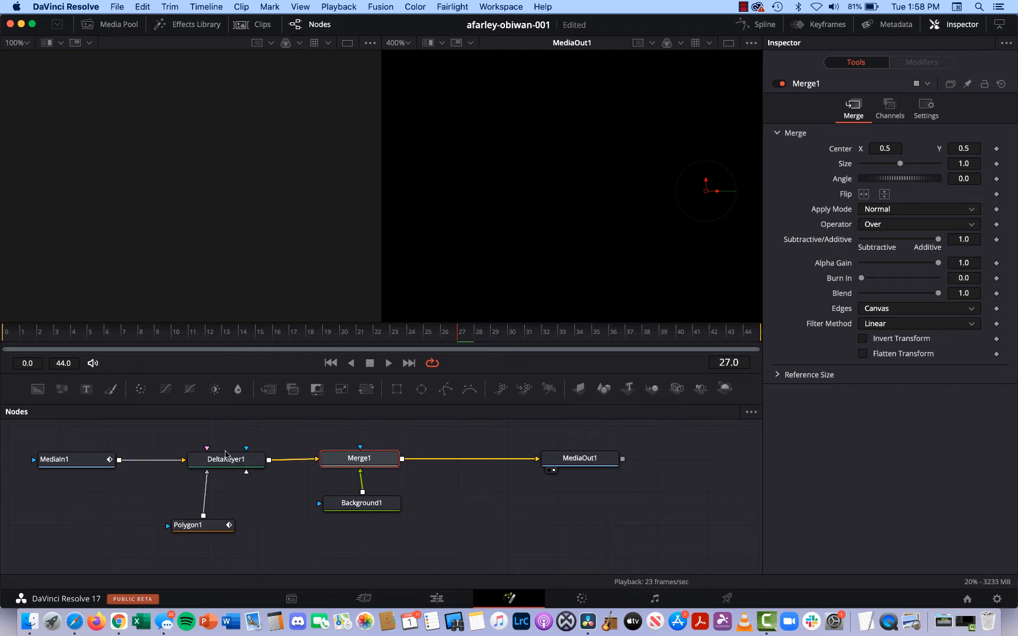
{"action": "left_click", "coordinate": [360, 458]}
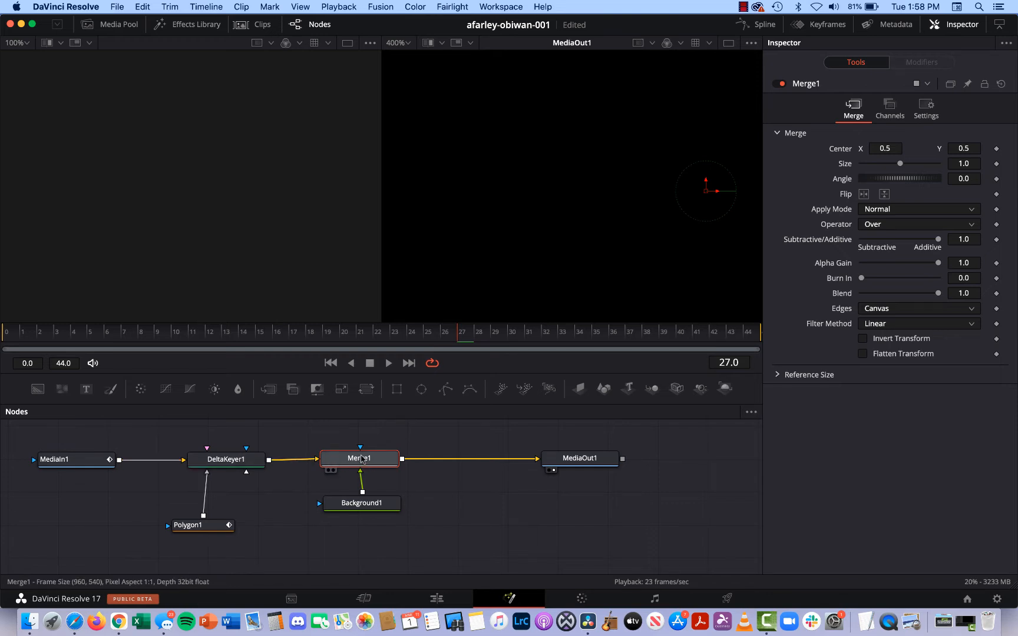
{"action": "left_click", "coordinate": [225, 459]}
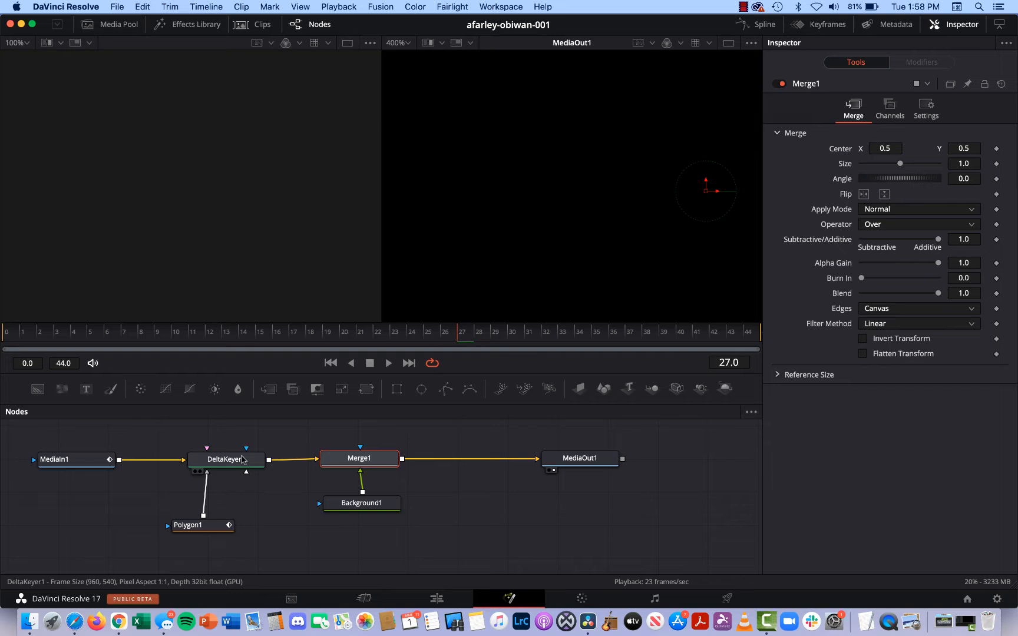
{"action": "left_click", "coordinate": [361, 503]}
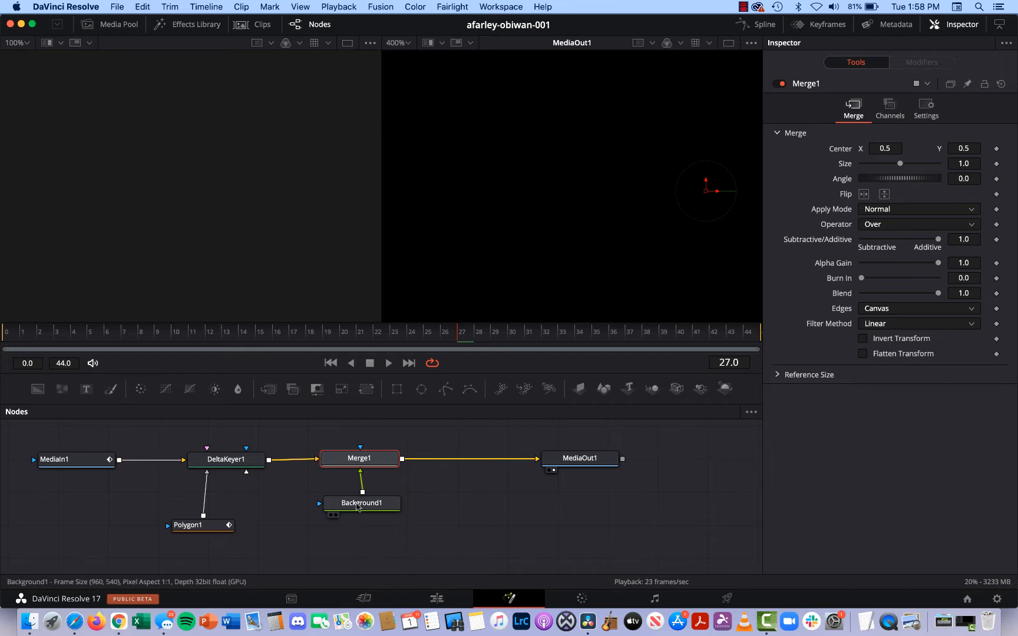
{"action": "left_click", "coordinate": [361, 505]}
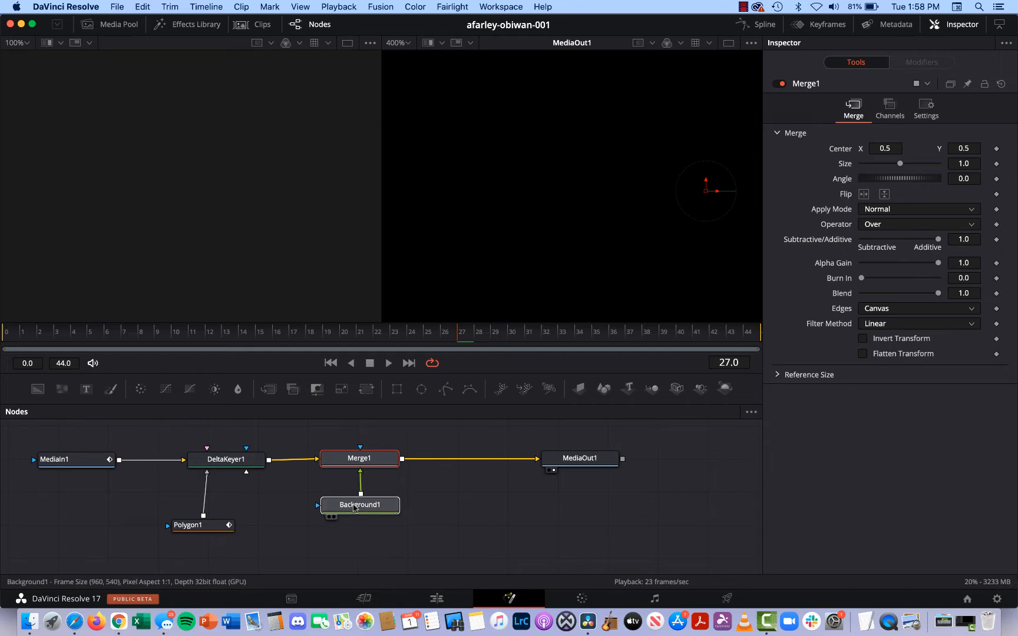
{"action": "left_click", "coordinate": [360, 505]}
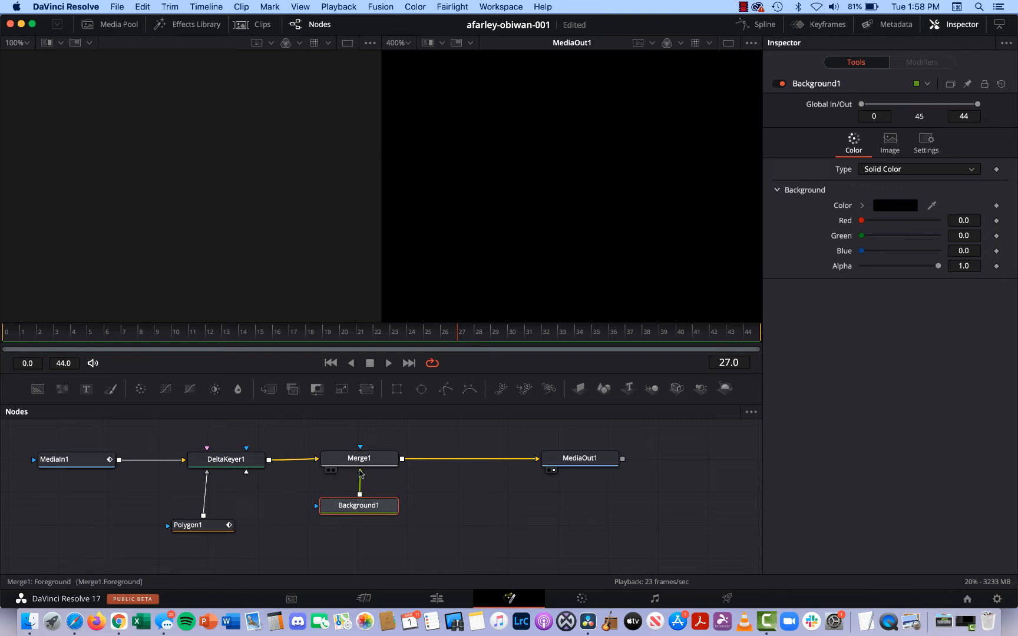
{"action": "mouse_move", "coordinate": [360, 474]}
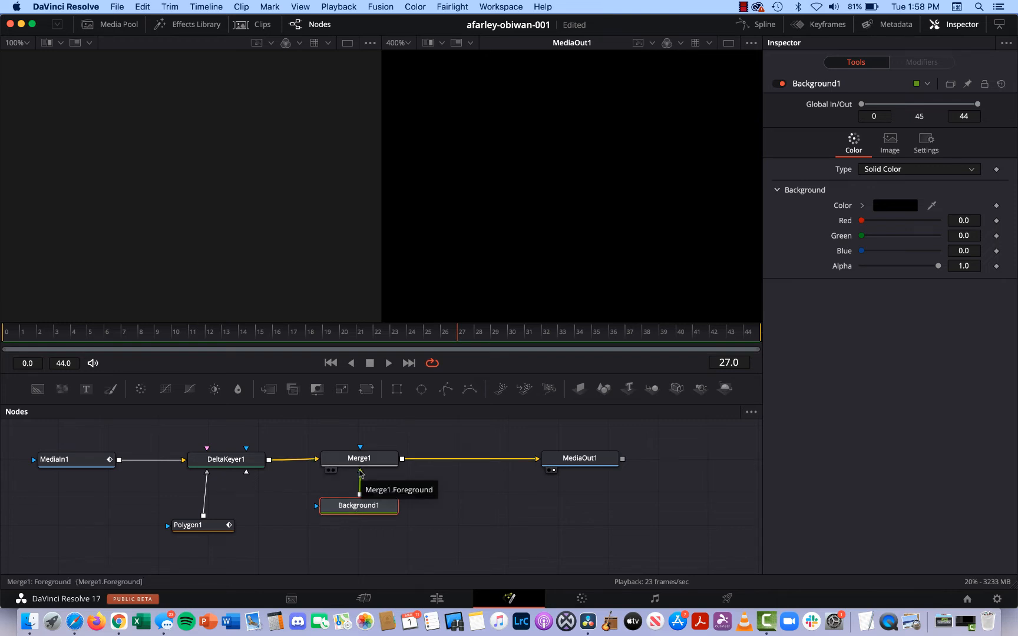
{"action": "mouse_move", "coordinate": [317, 460]}
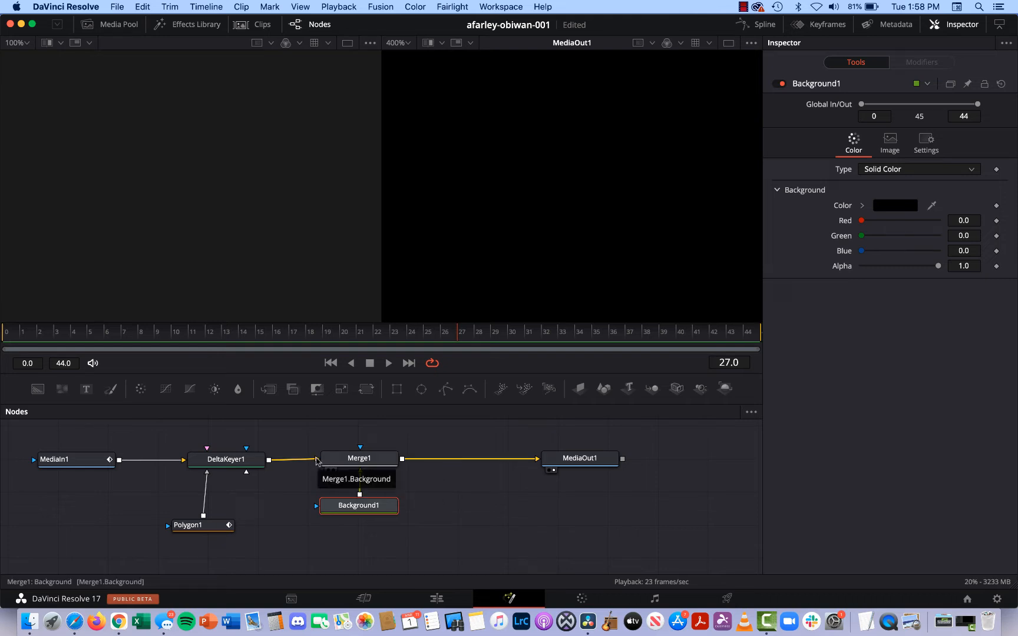
{"action": "mouse_move", "coordinate": [359, 506]}
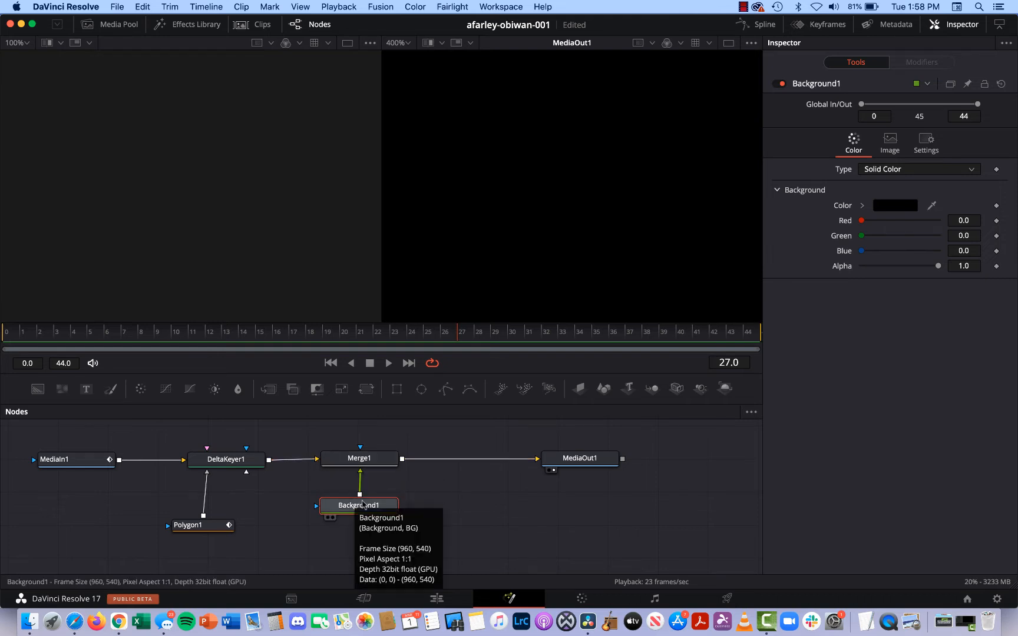
{"action": "mouse_move", "coordinate": [374, 481]}
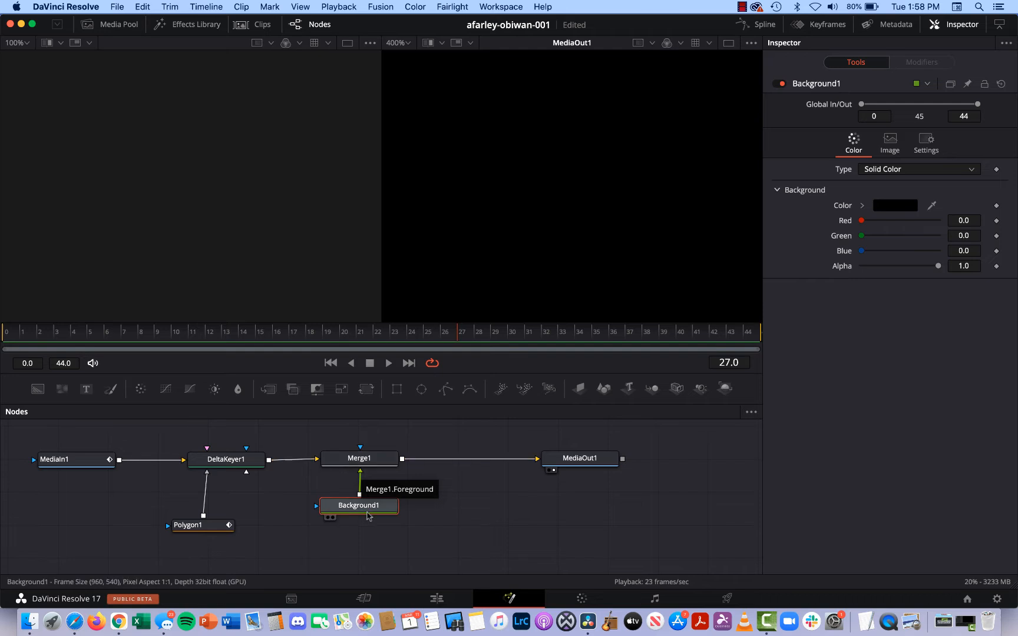
{"action": "mouse_move", "coordinate": [359, 507]}
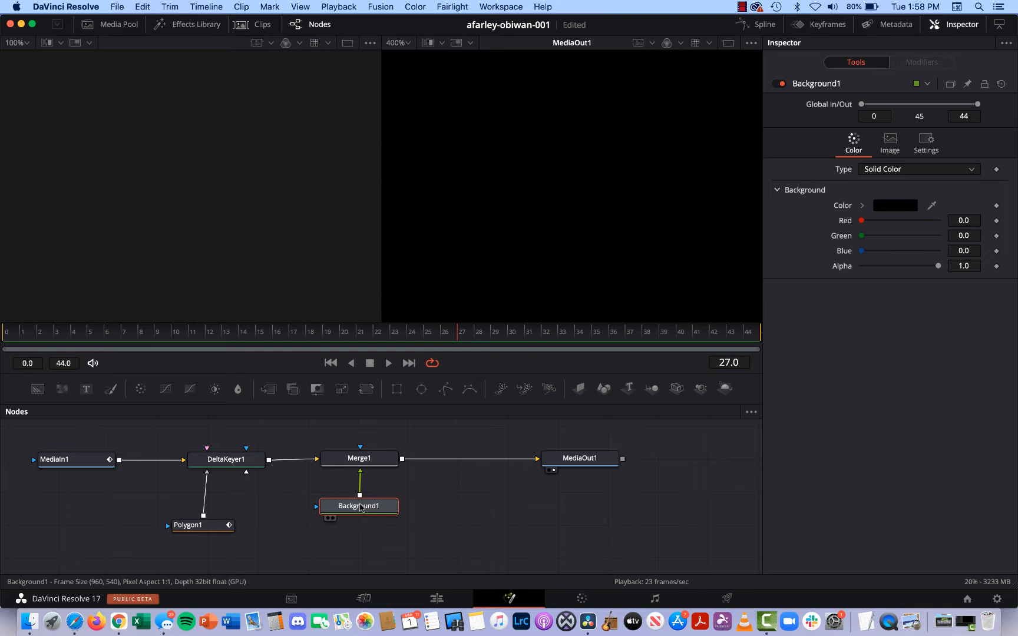
{"action": "mouse_move", "coordinate": [358, 505]}
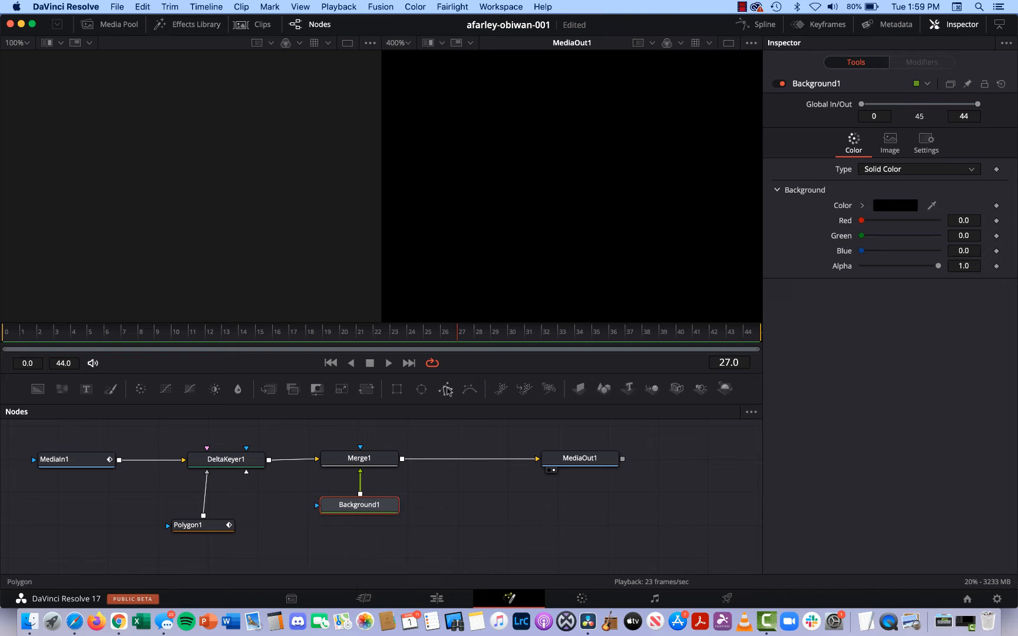
{"action": "mouse_move", "coordinate": [447, 389]}
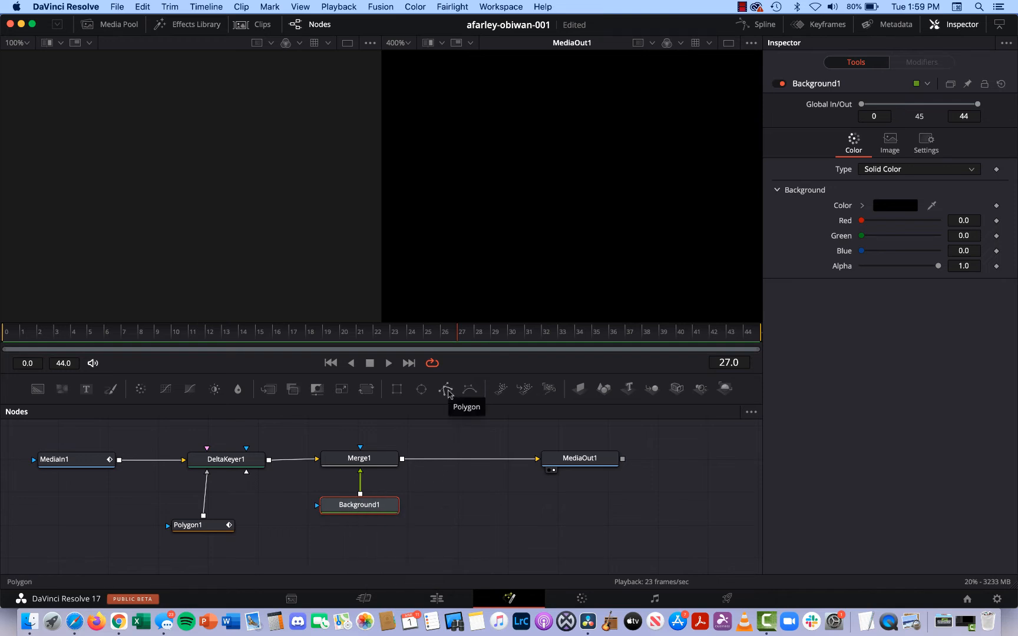
{"action": "mouse_move", "coordinate": [473, 507]}
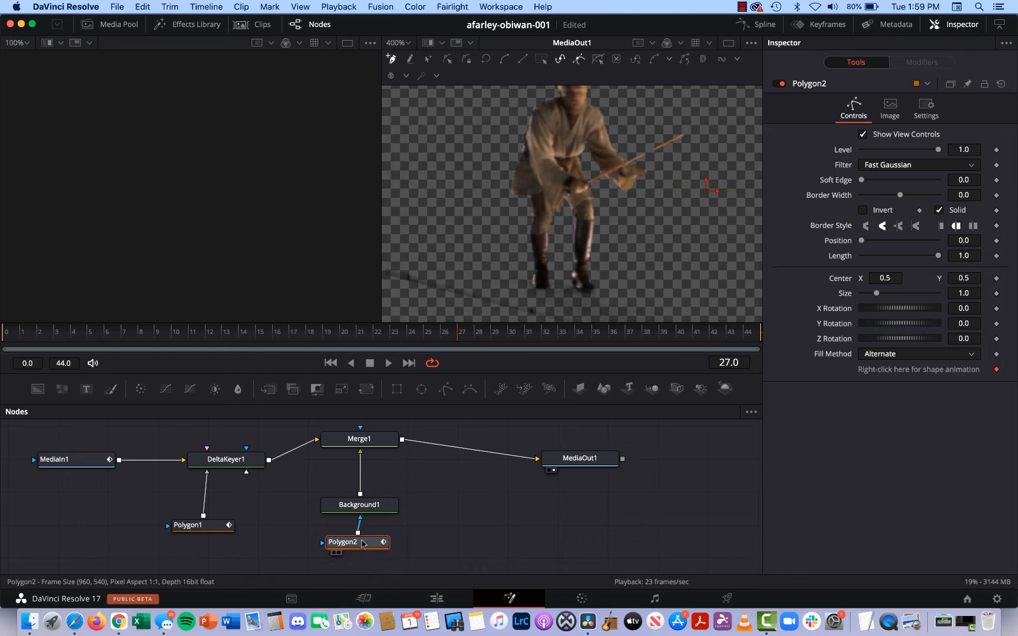
{"action": "mouse_move", "coordinate": [518, 540]}
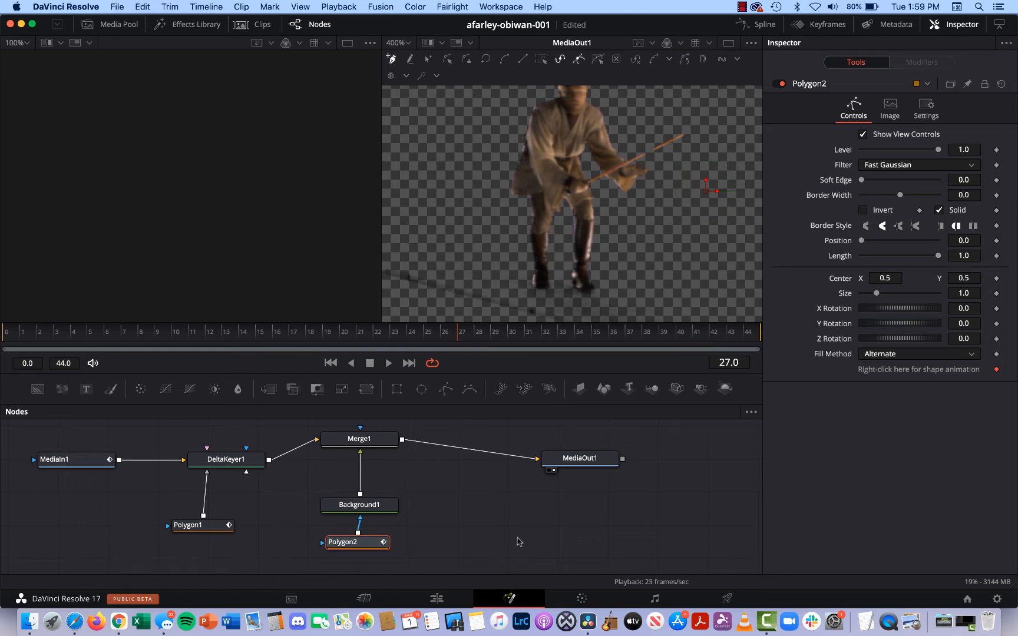
{"action": "mouse_move", "coordinate": [580, 245]}
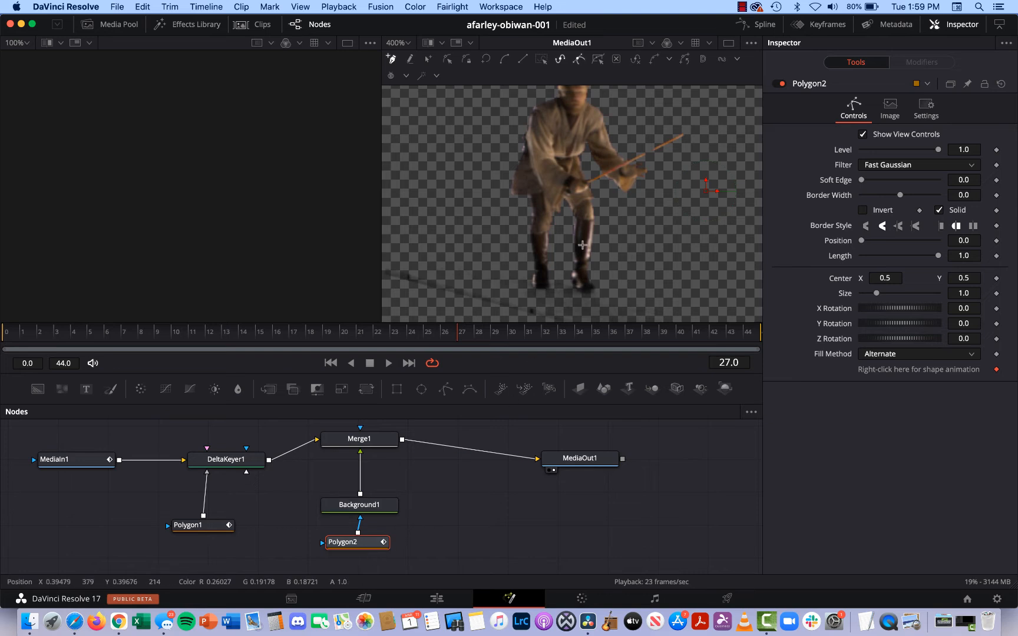
{"action": "mouse_move", "coordinate": [587, 180]}
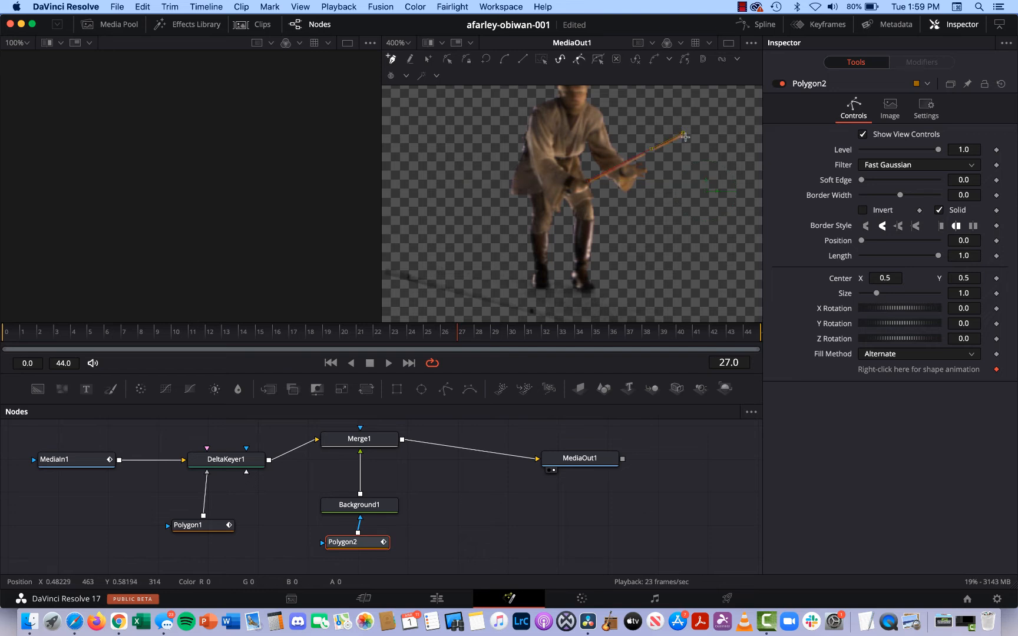
{"action": "mouse_move", "coordinate": [589, 186]}
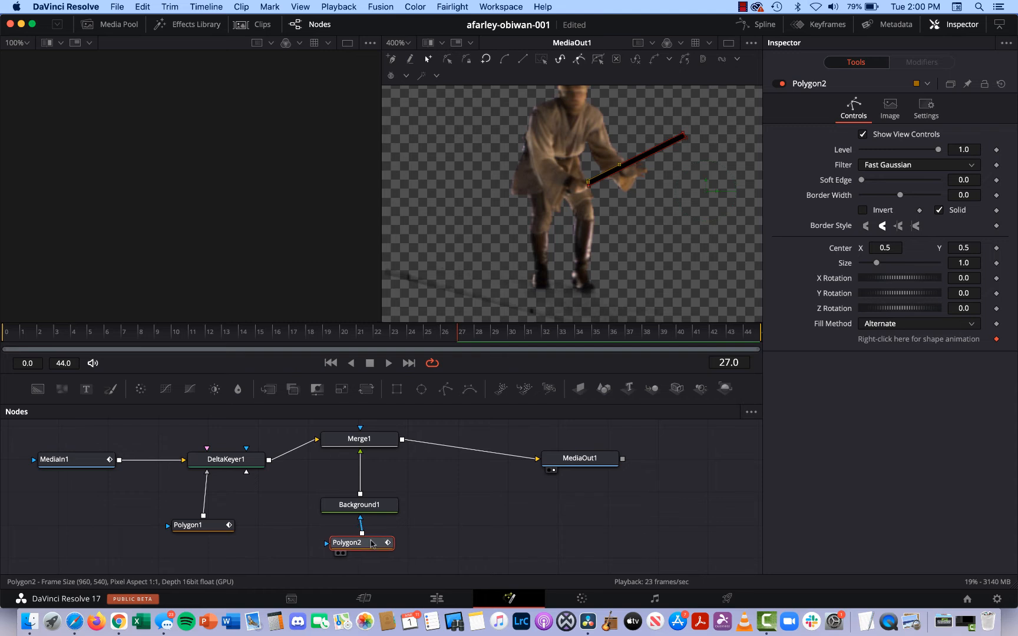
{"action": "mouse_move", "coordinate": [463, 526]}
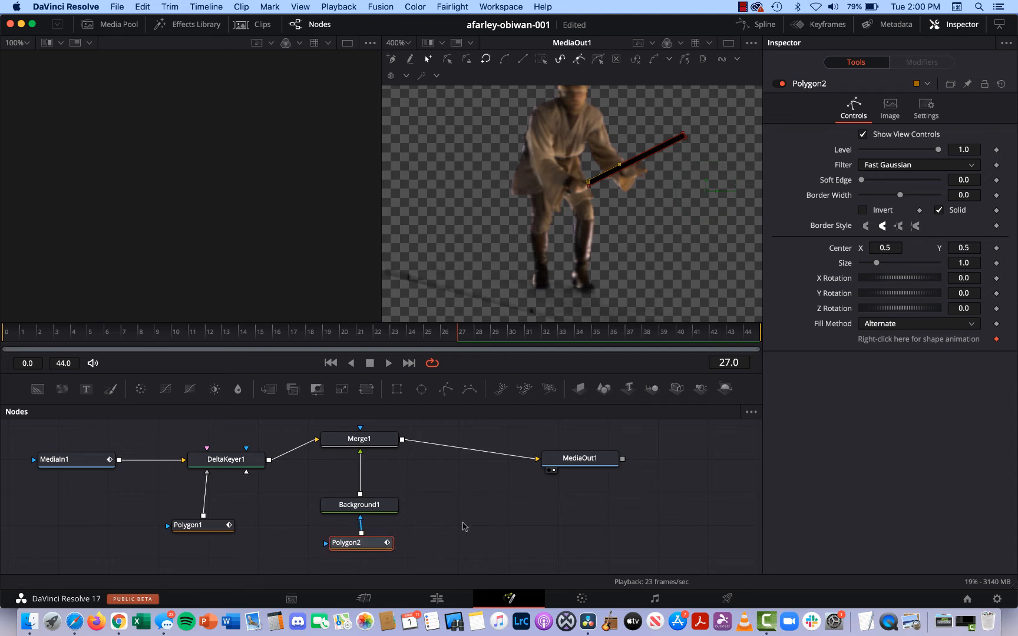
{"action": "mouse_move", "coordinate": [645, 149]}
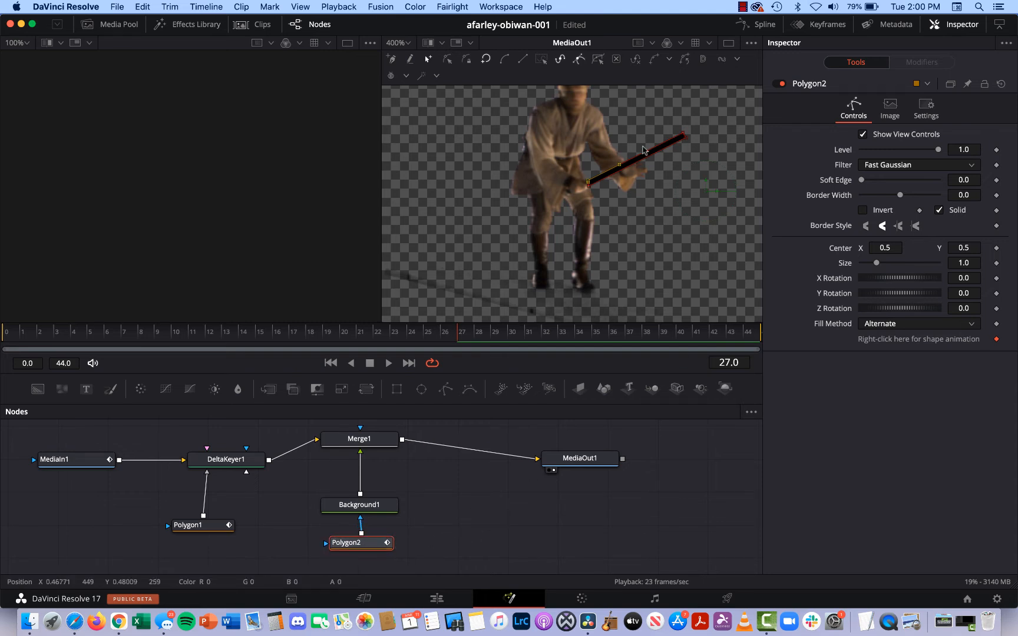
{"action": "mouse_move", "coordinate": [659, 160]}
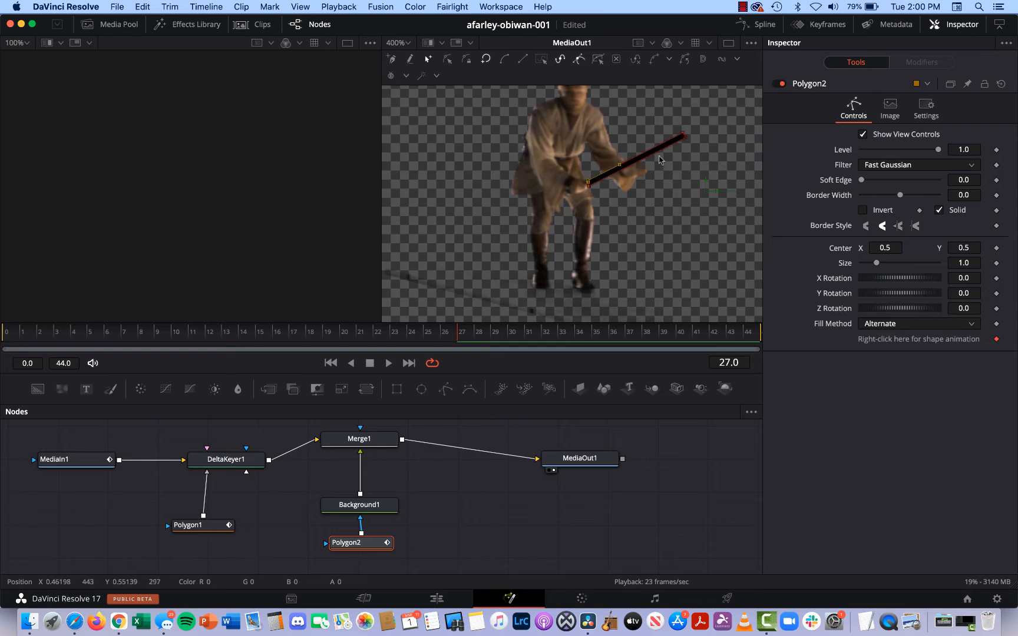
- Select Background1 after tracing Polygon2 along Obi-Wan's staff as its mask
{"action": "left_click", "coordinate": [360, 505]}
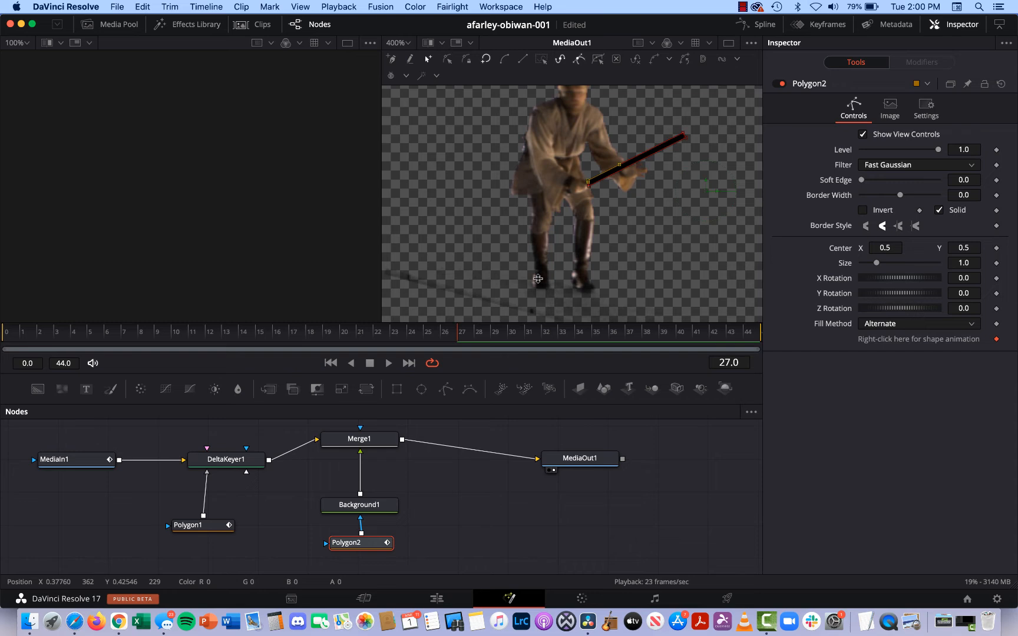
{"action": "mouse_move", "coordinate": [510, 266]}
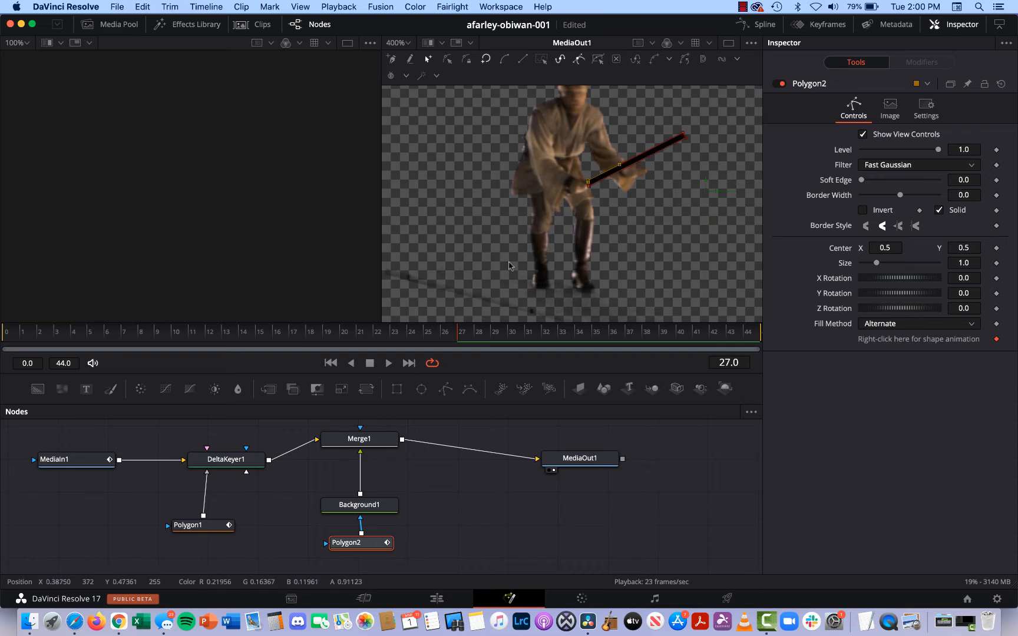
- Set Background1 to a solid white colour (R/G/B/A 1.0) so the blade renders white
{"action": "left_click", "coordinate": [359, 505]}
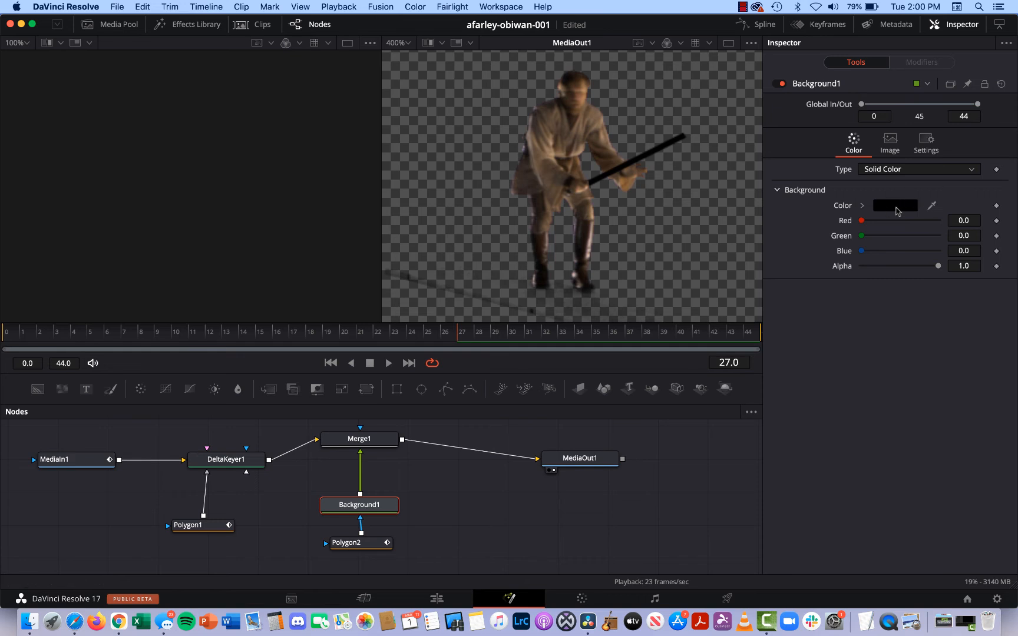
{"action": "mouse_move", "coordinate": [894, 211]}
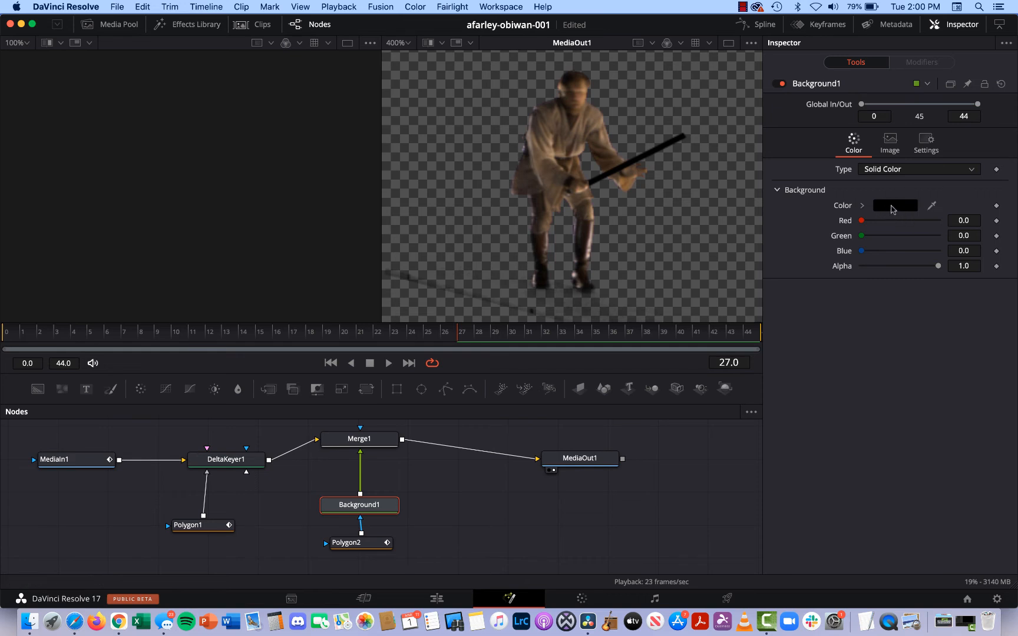
{"action": "left_click", "coordinate": [894, 205]}
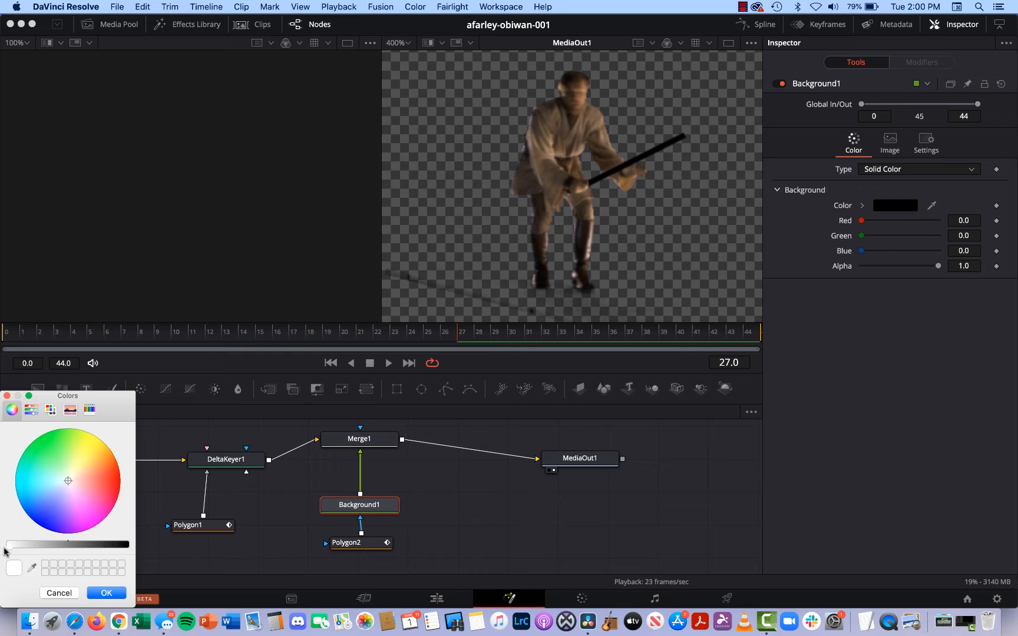
{"action": "left_click", "coordinate": [106, 593]}
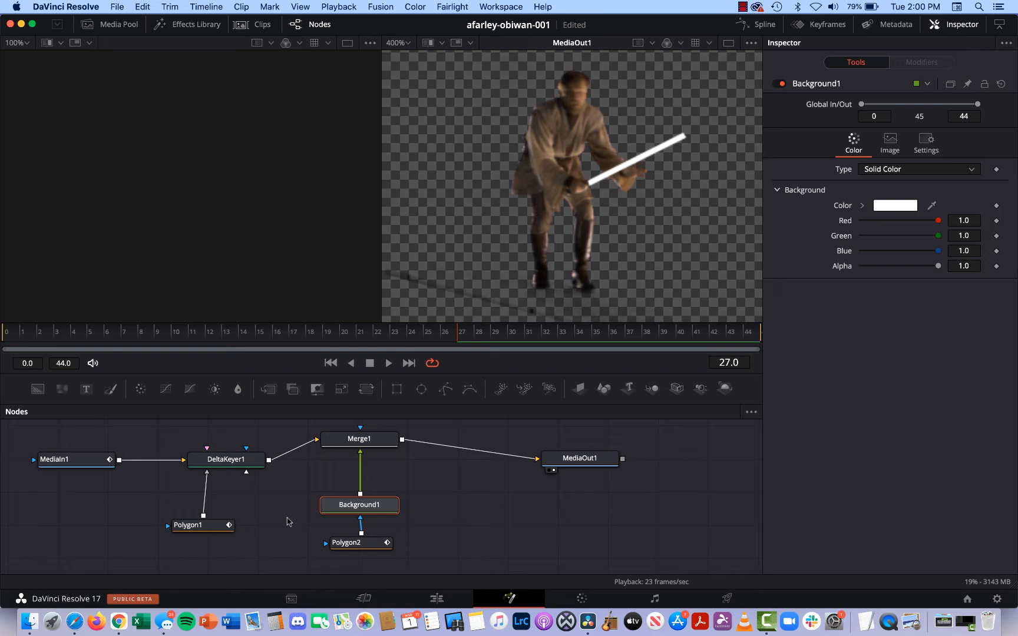
{"action": "left_click", "coordinate": [347, 549]}
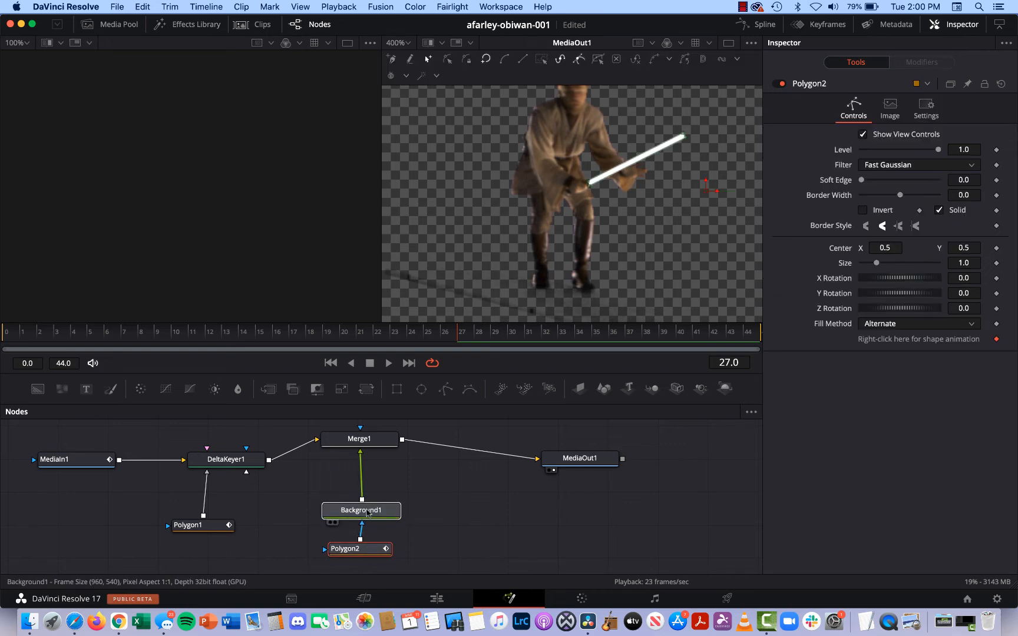
{"action": "left_click", "coordinate": [359, 511]}
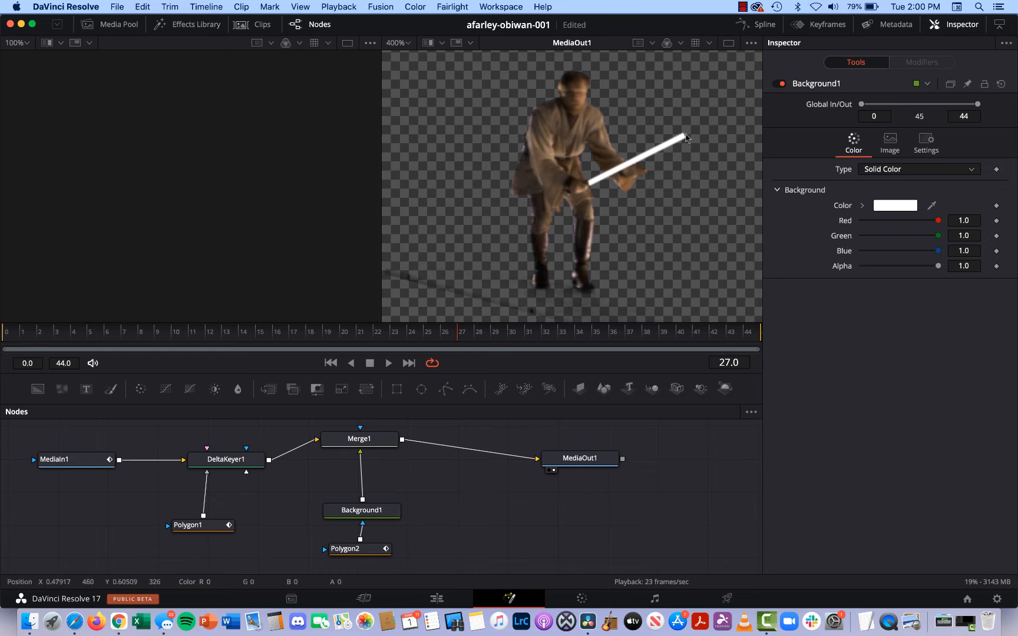
{"action": "mouse_move", "coordinate": [645, 212]}
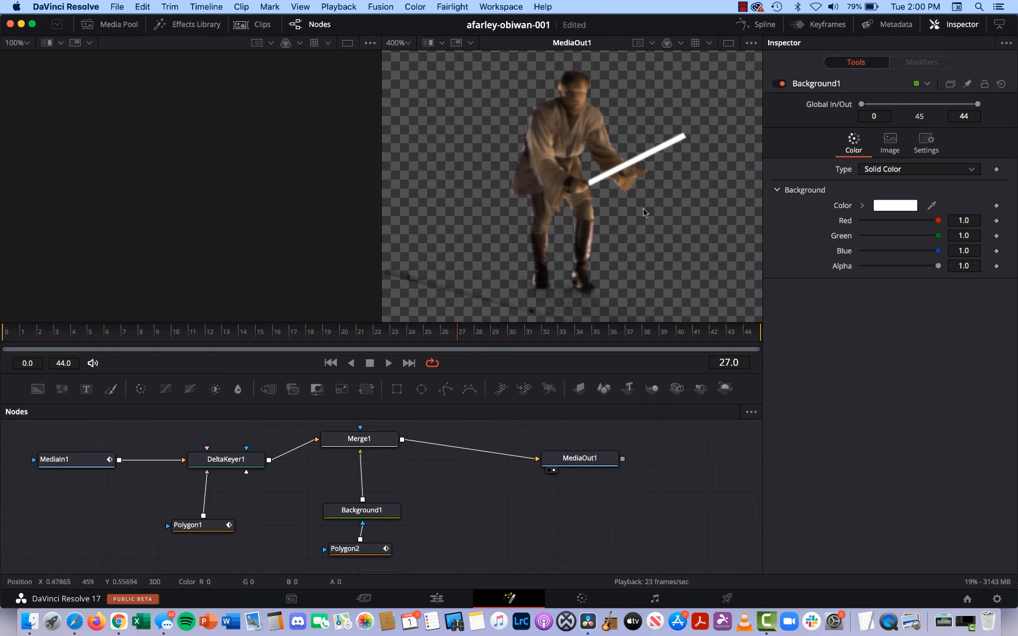
{"action": "mouse_move", "coordinate": [622, 482]}
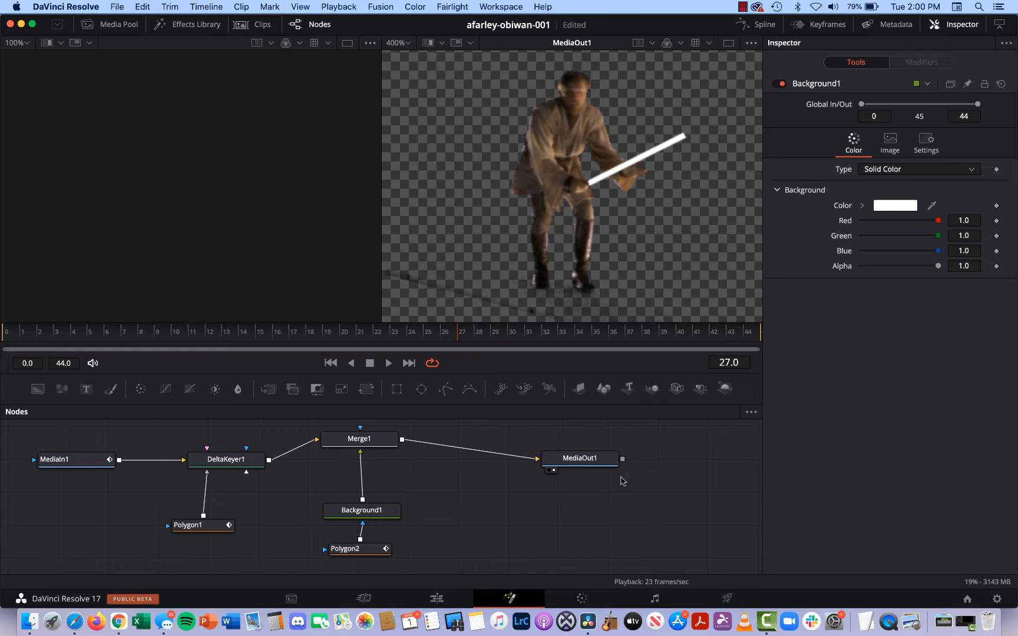
{"action": "mouse_move", "coordinate": [436, 512]}
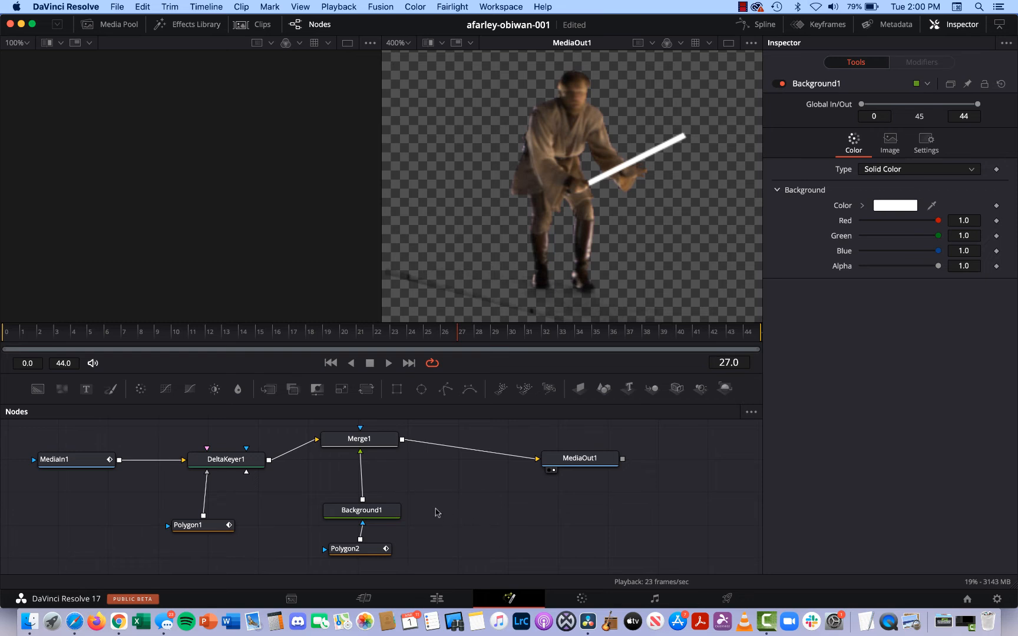
{"action": "left_click", "coordinate": [362, 511]}
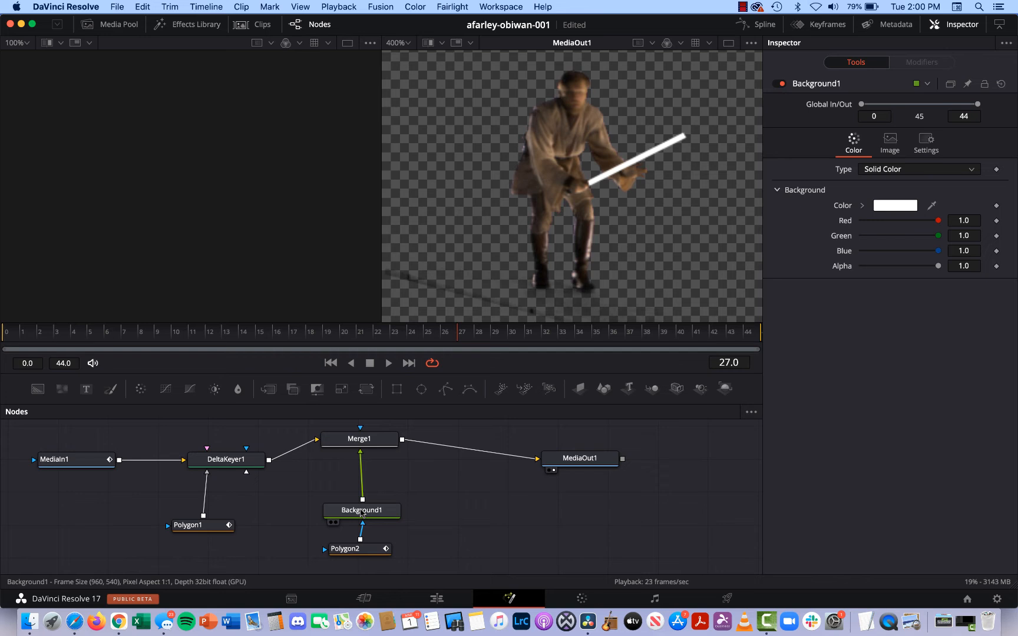
- Insert a Glow node after Background1 via the Select Tool search for 'glow'
{"action": "left_click", "coordinate": [361, 511]}
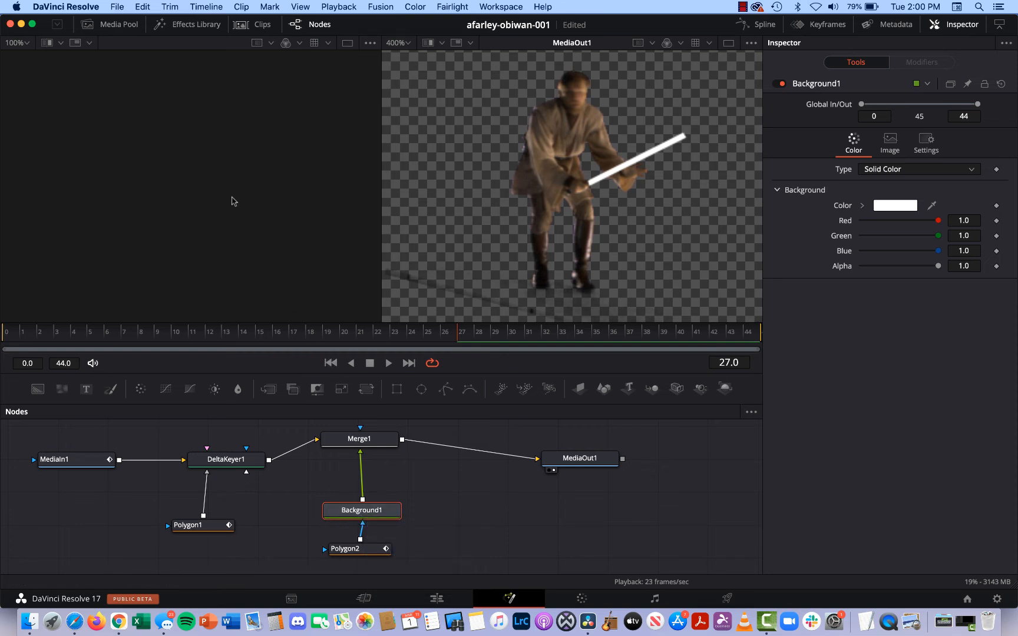
{"action": "mouse_move", "coordinate": [136, 233]}
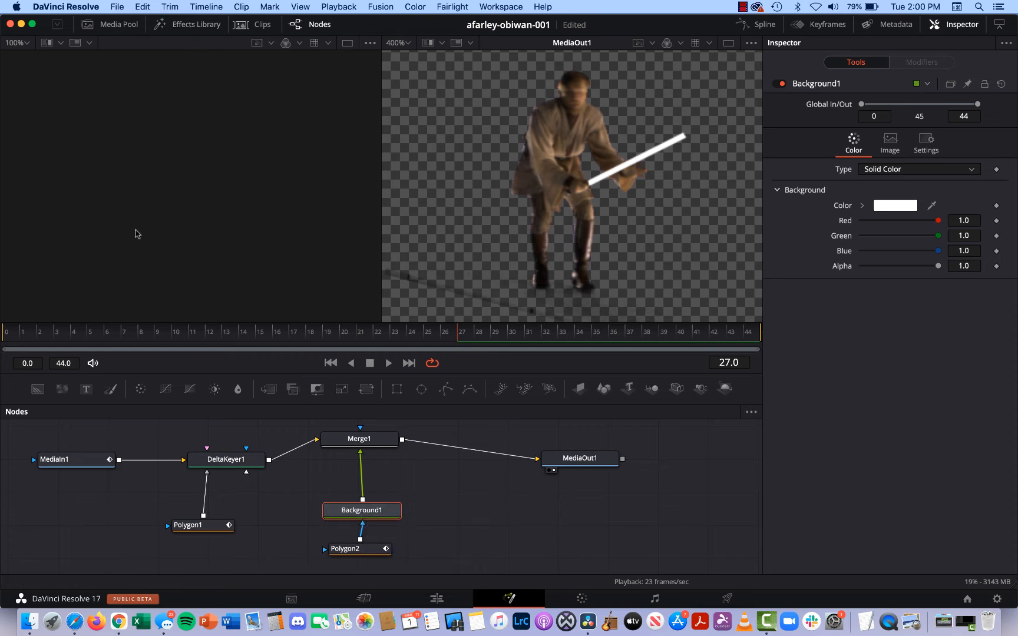
{"action": "mouse_move", "coordinate": [241, 411]}
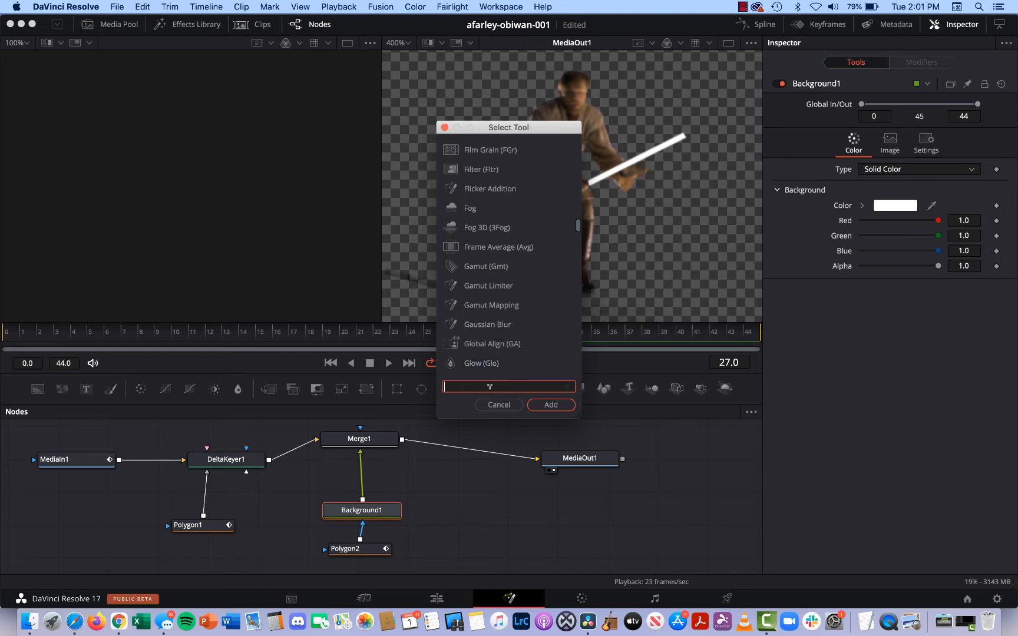
{"action": "type", "text": "glow"}
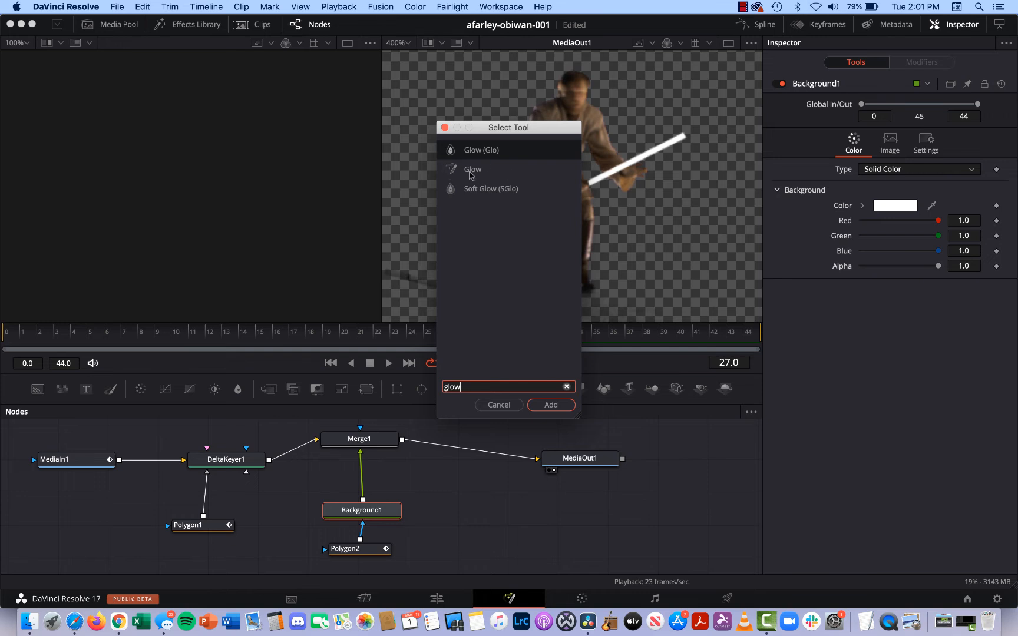
{"action": "mouse_move", "coordinate": [475, 179]}
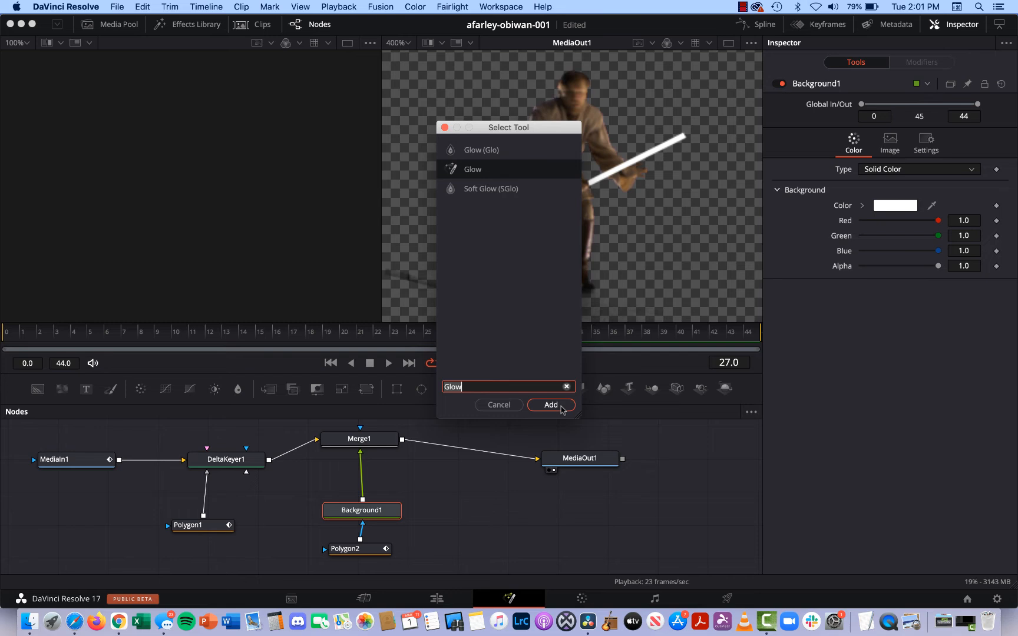
{"action": "left_click", "coordinate": [550, 404]}
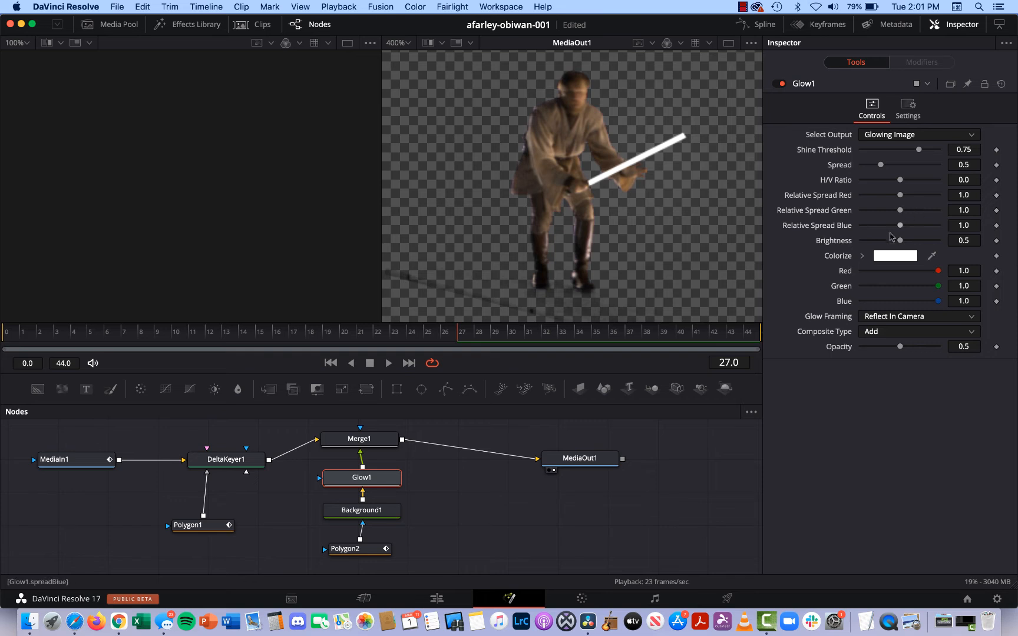
{"action": "mouse_move", "coordinate": [882, 166]}
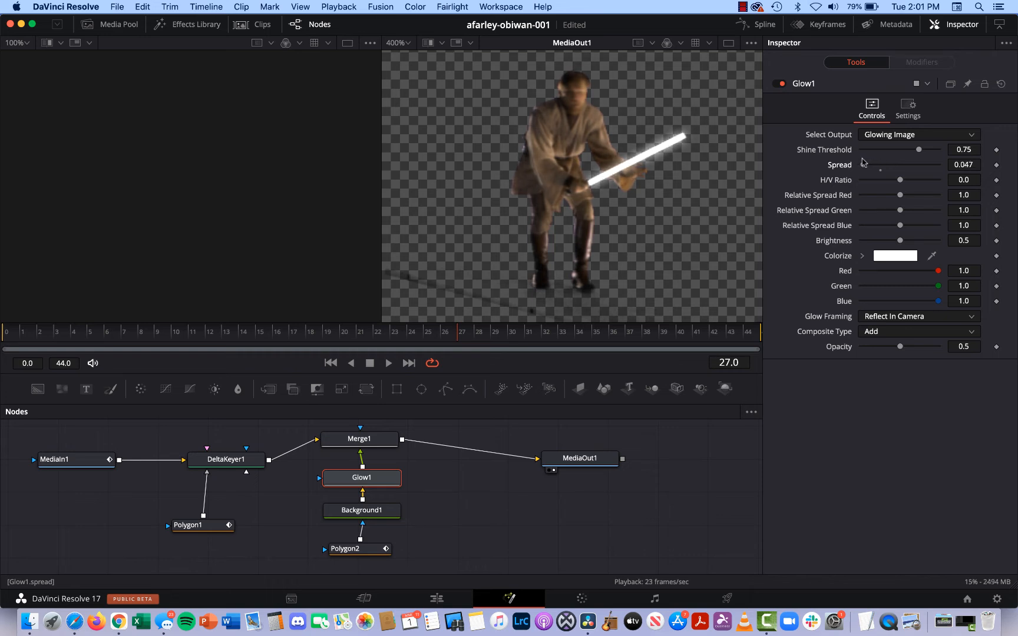
{"action": "mouse_move", "coordinate": [841, 302]}
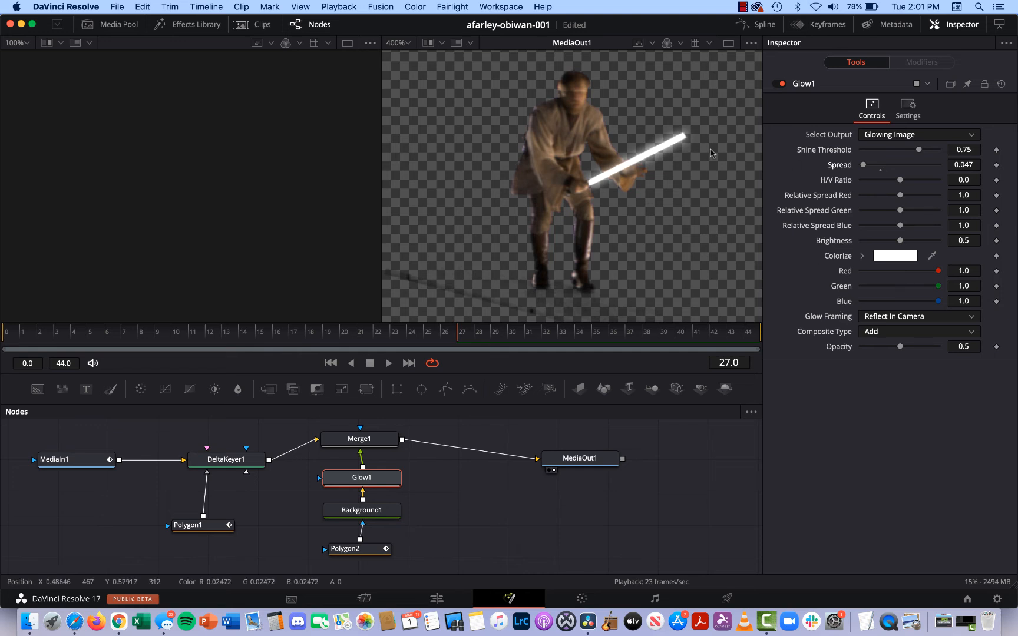
- Set Glow1's Colorize swatch to bright green in the Colors wheel and confirm
{"action": "left_click", "coordinate": [894, 256]}
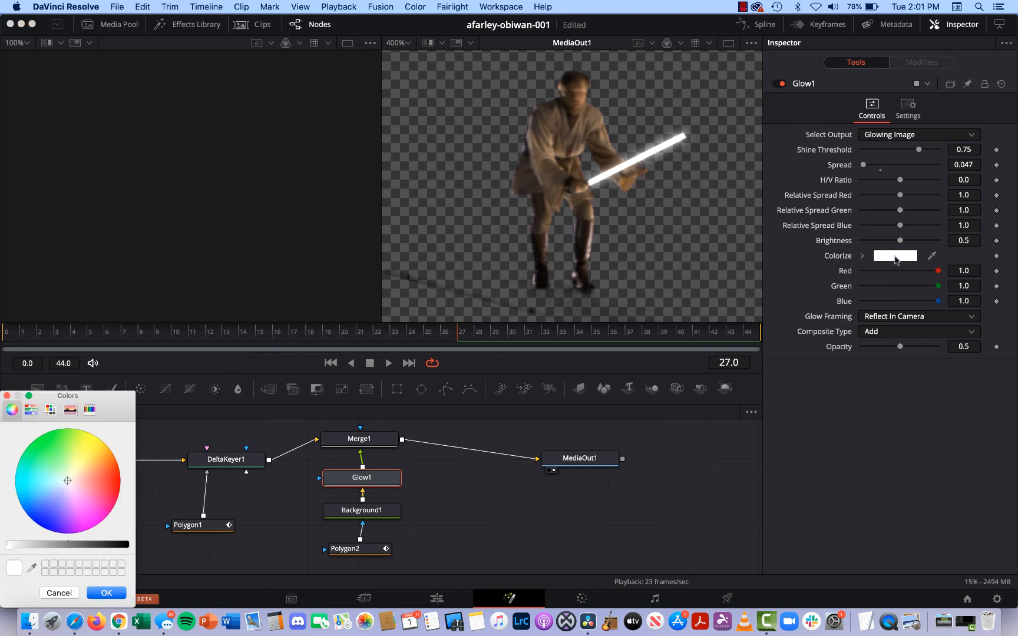
{"action": "mouse_move", "coordinate": [67, 479]}
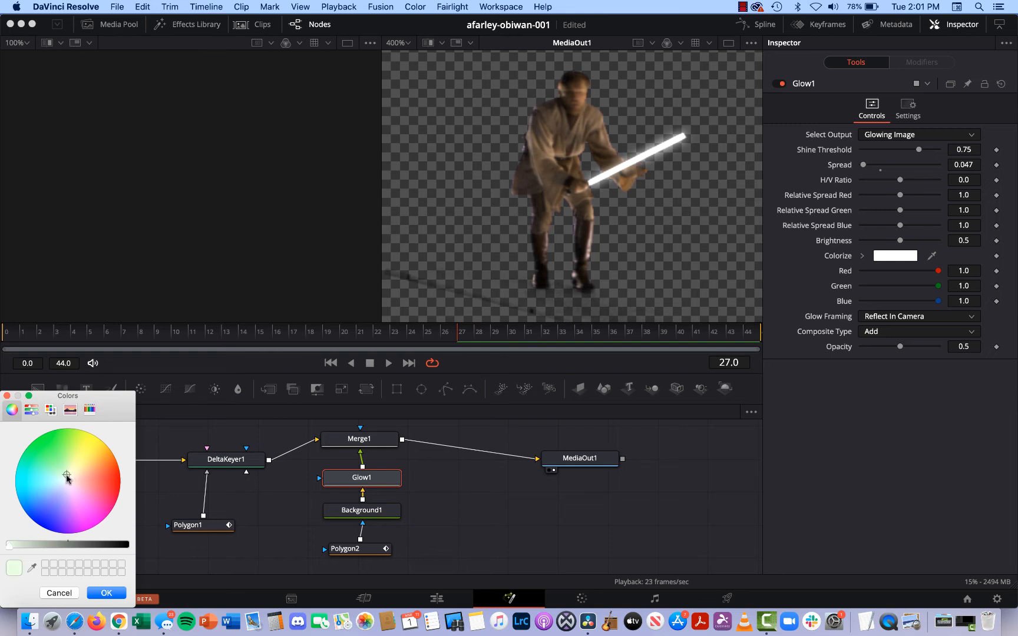
{"action": "left_click", "coordinate": [39, 438]}
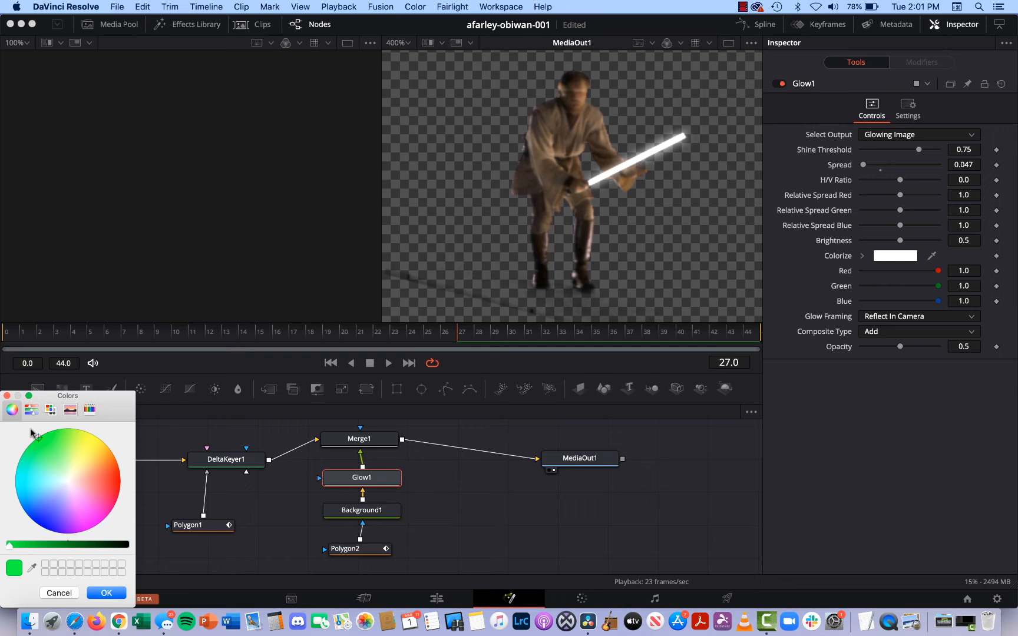
{"action": "mouse_move", "coordinate": [98, 454]}
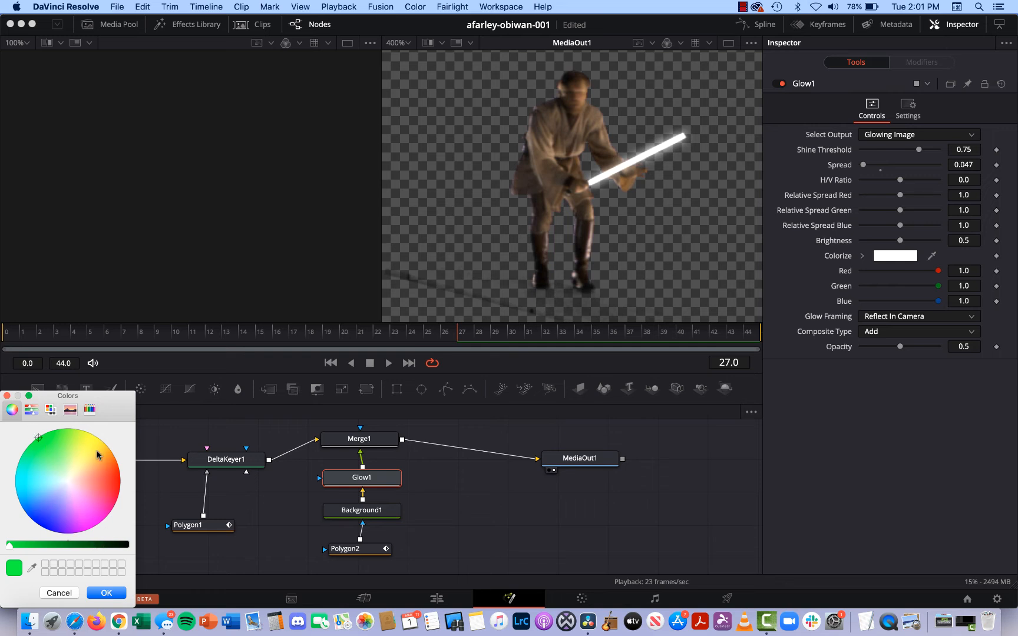
{"action": "mouse_move", "coordinate": [36, 527]}
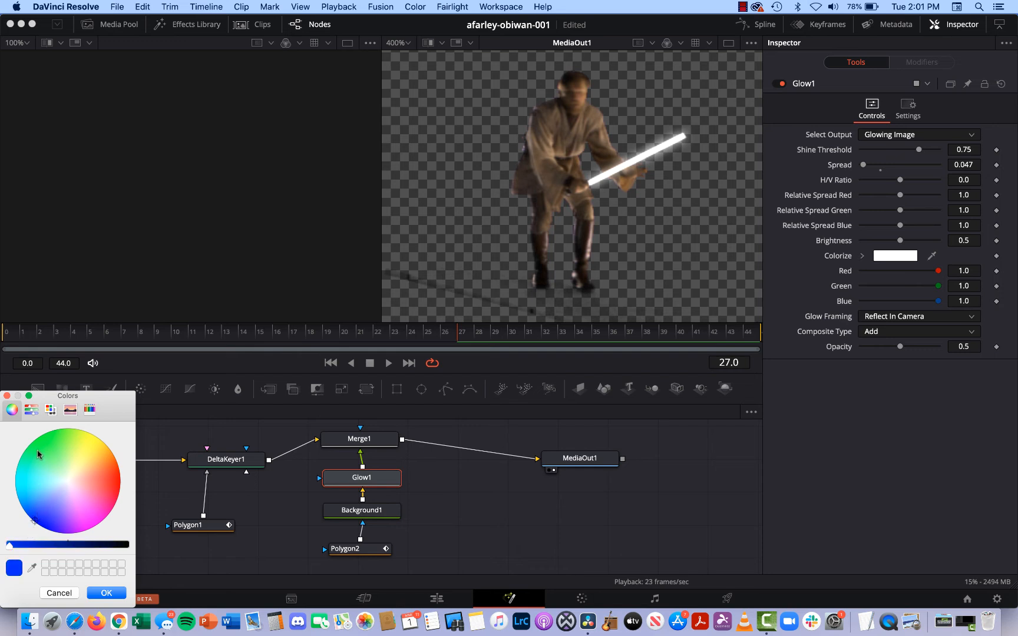
{"action": "left_click", "coordinate": [39, 437]}
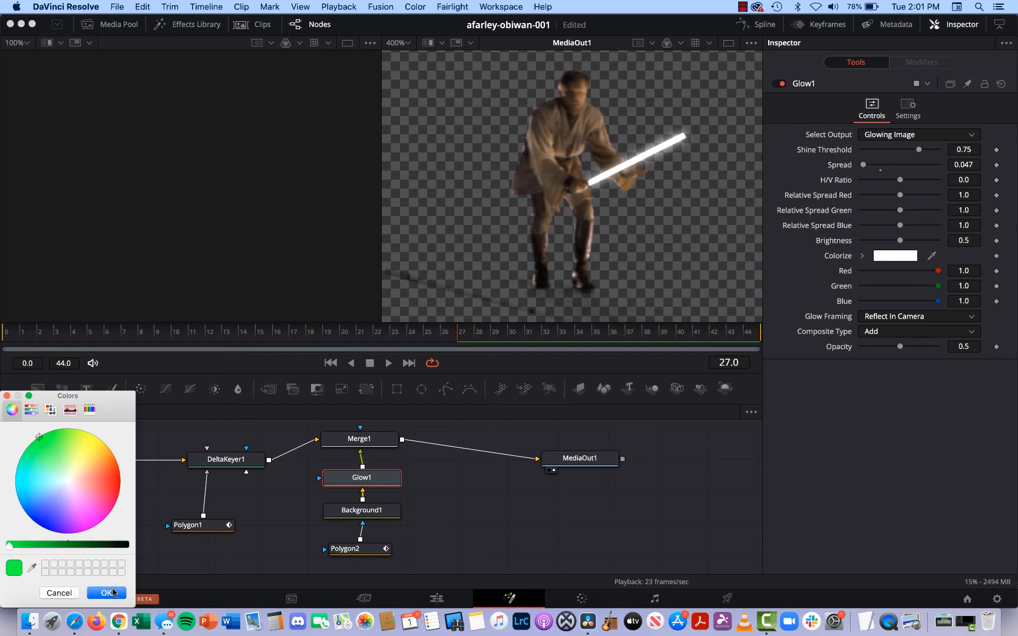
{"action": "left_click", "coordinate": [106, 593]}
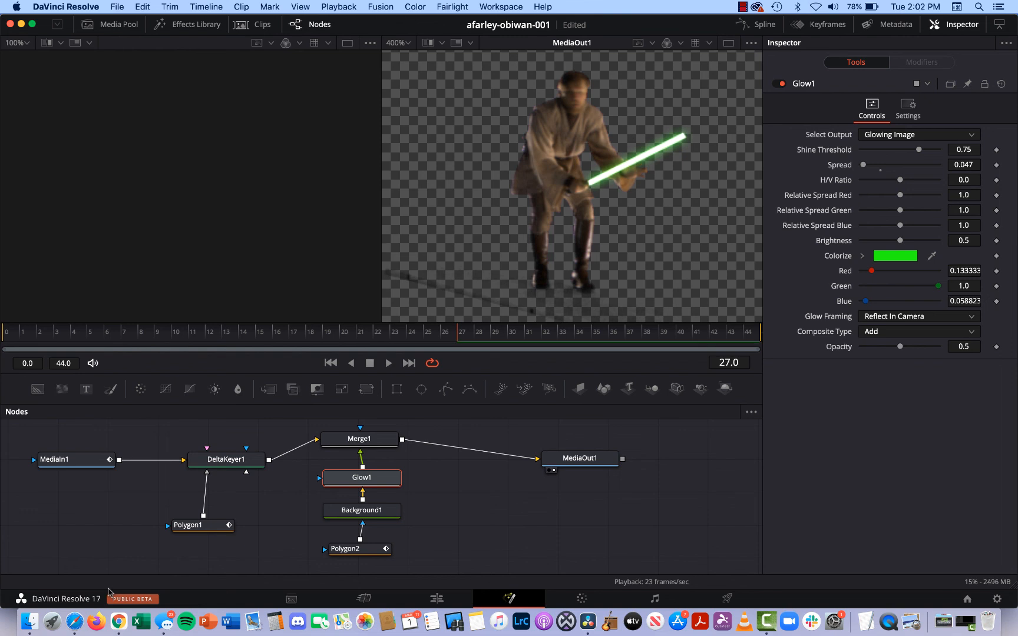
{"action": "mouse_move", "coordinate": [816, 398]}
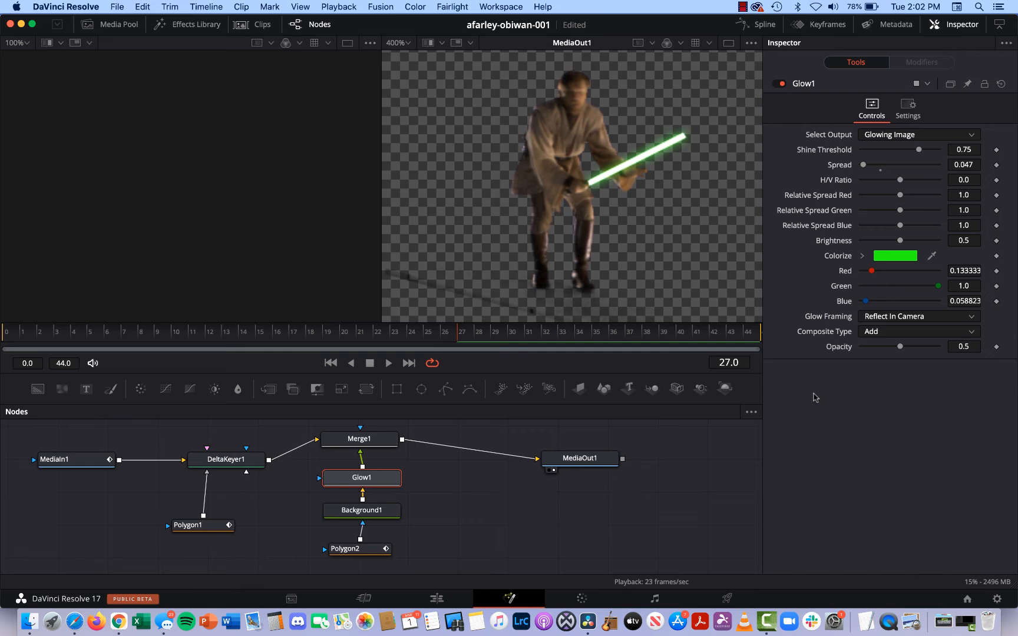
{"action": "mouse_move", "coordinate": [675, 198]}
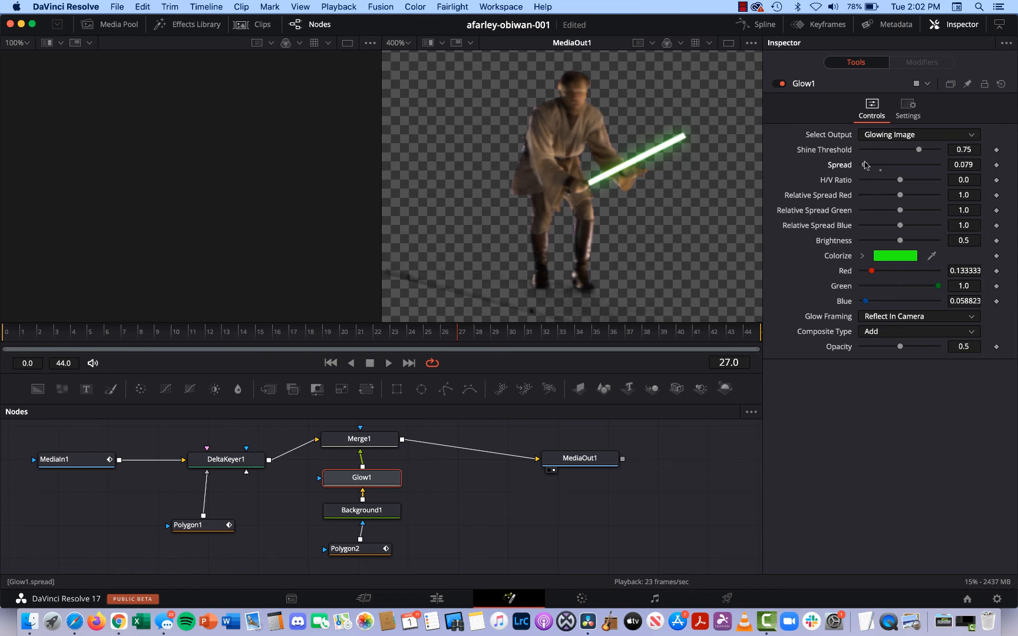
{"action": "mouse_move", "coordinate": [899, 194]}
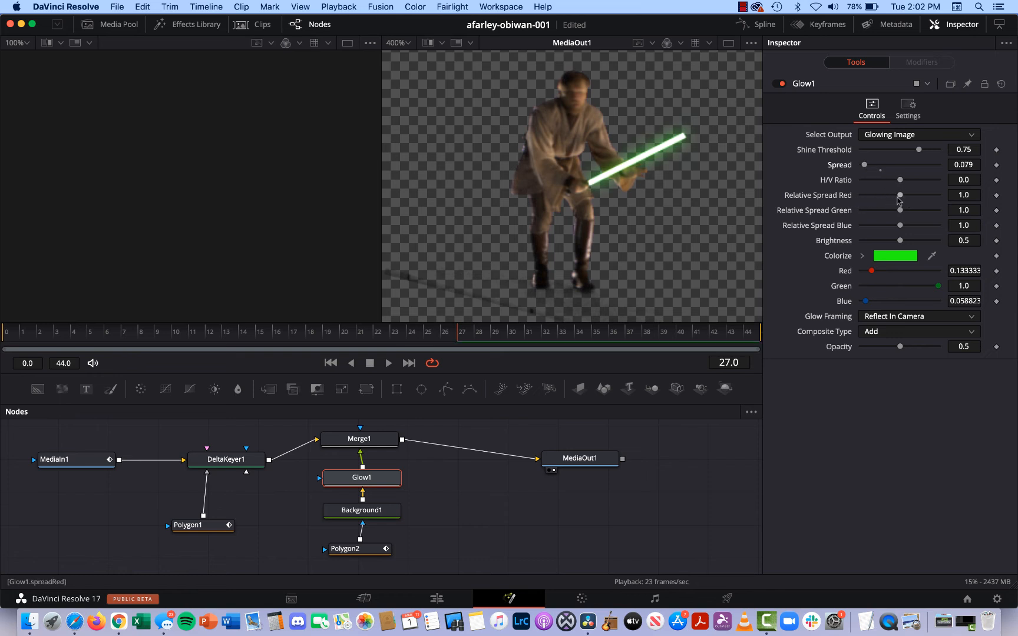
{"action": "mouse_move", "coordinate": [900, 211]}
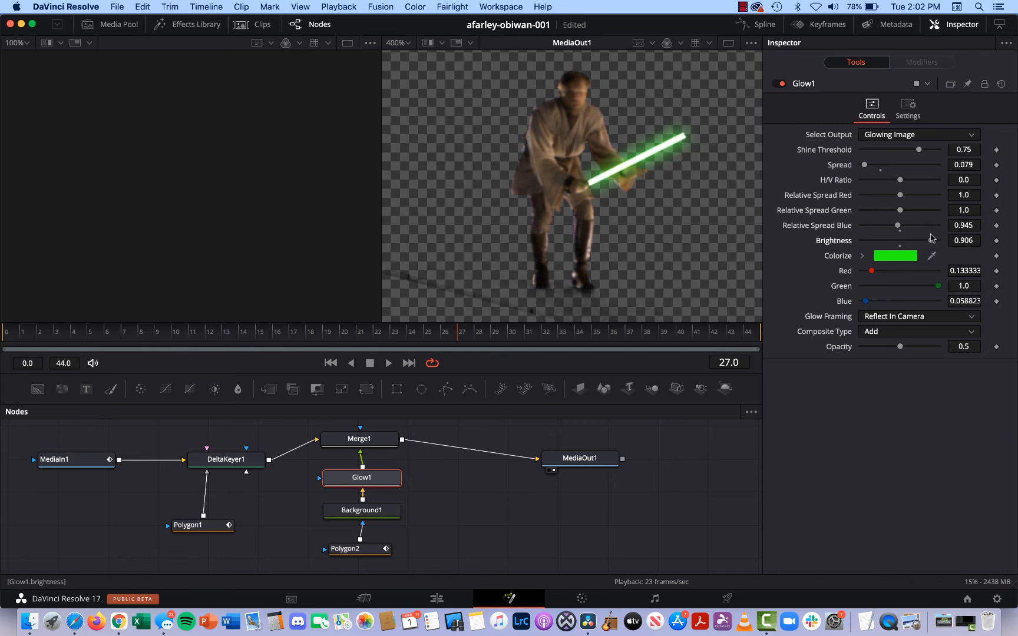
{"action": "mouse_move", "coordinate": [864, 167]}
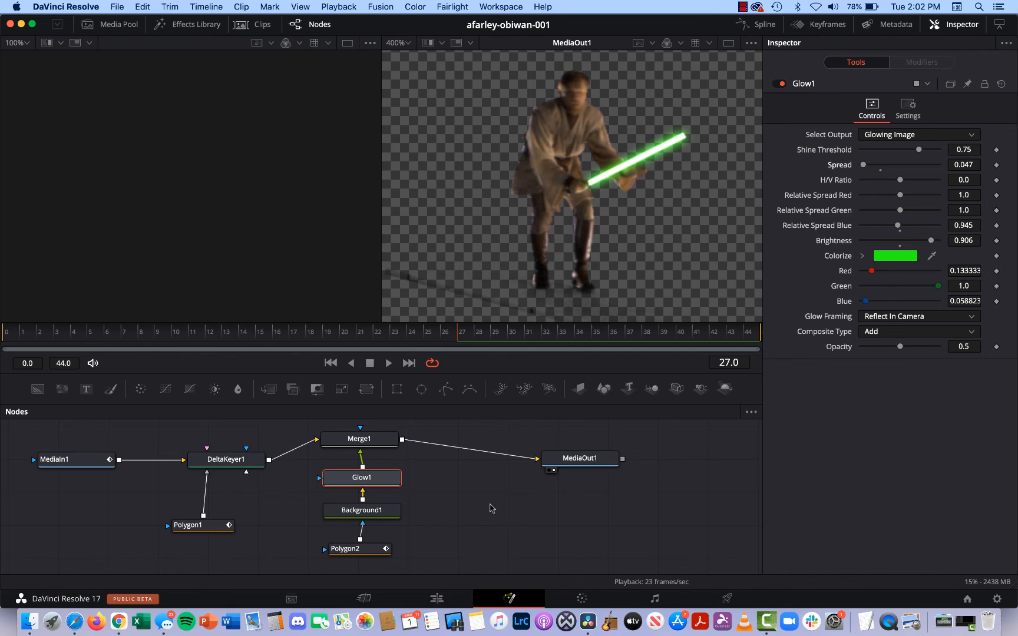
{"action": "mouse_move", "coordinate": [437, 582]}
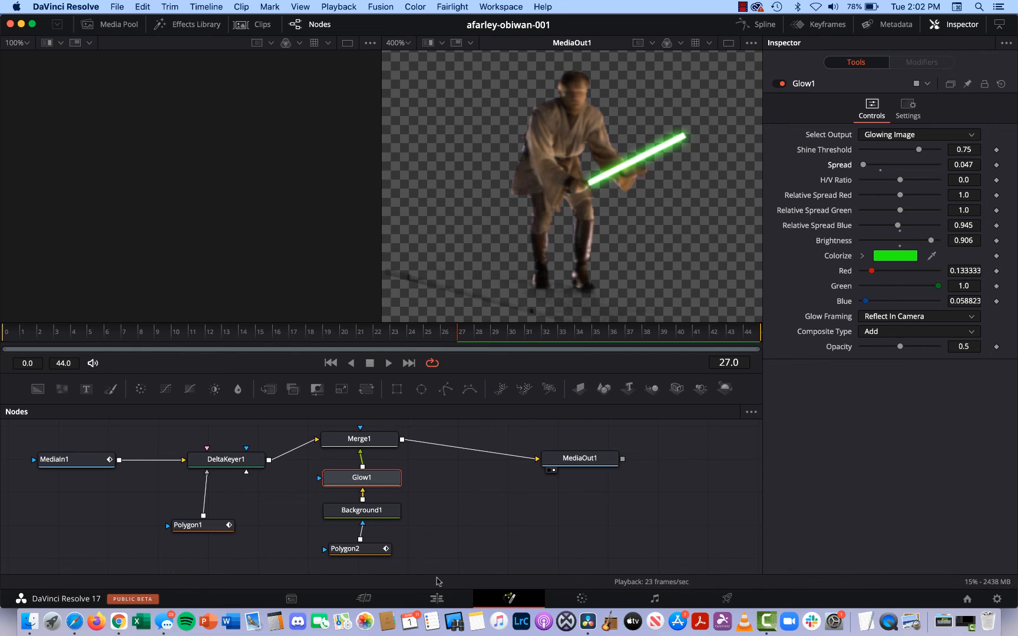
{"action": "left_click", "coordinate": [436, 598]}
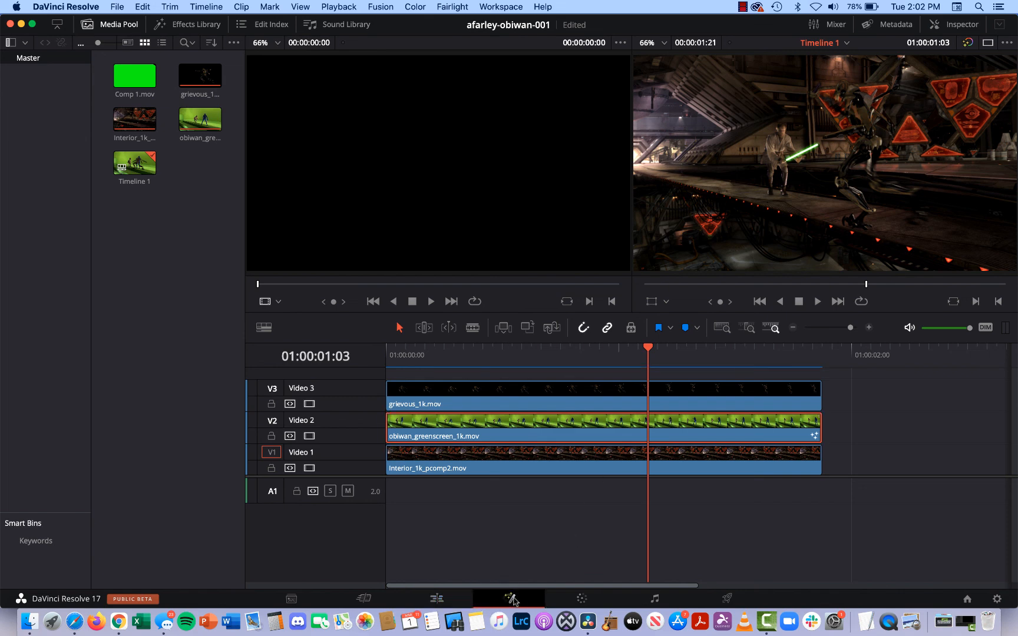
{"action": "left_click", "coordinate": [508, 598]}
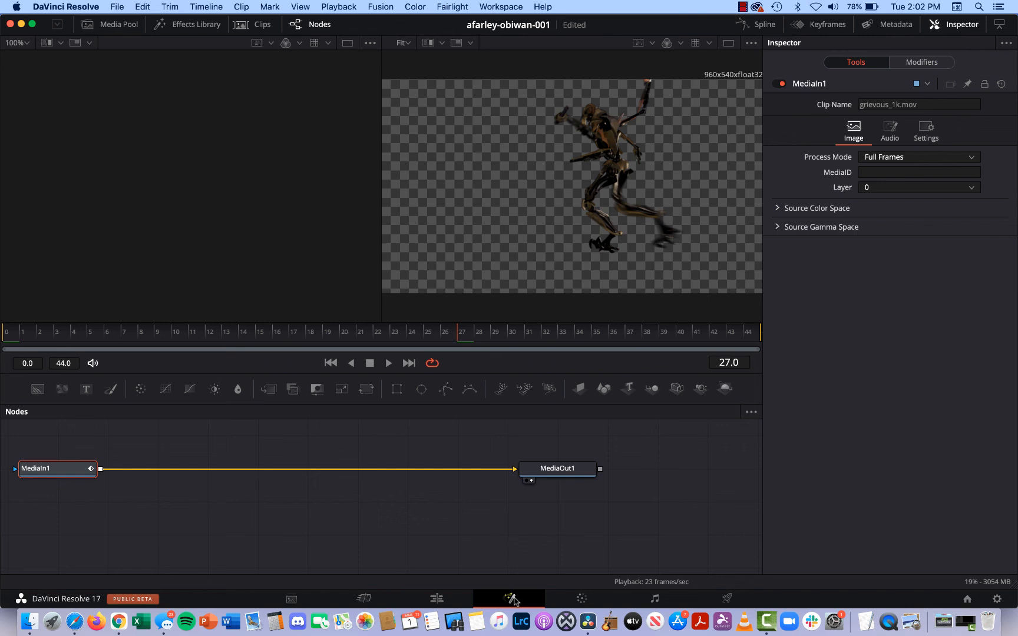
{"action": "left_click", "coordinate": [436, 598]}
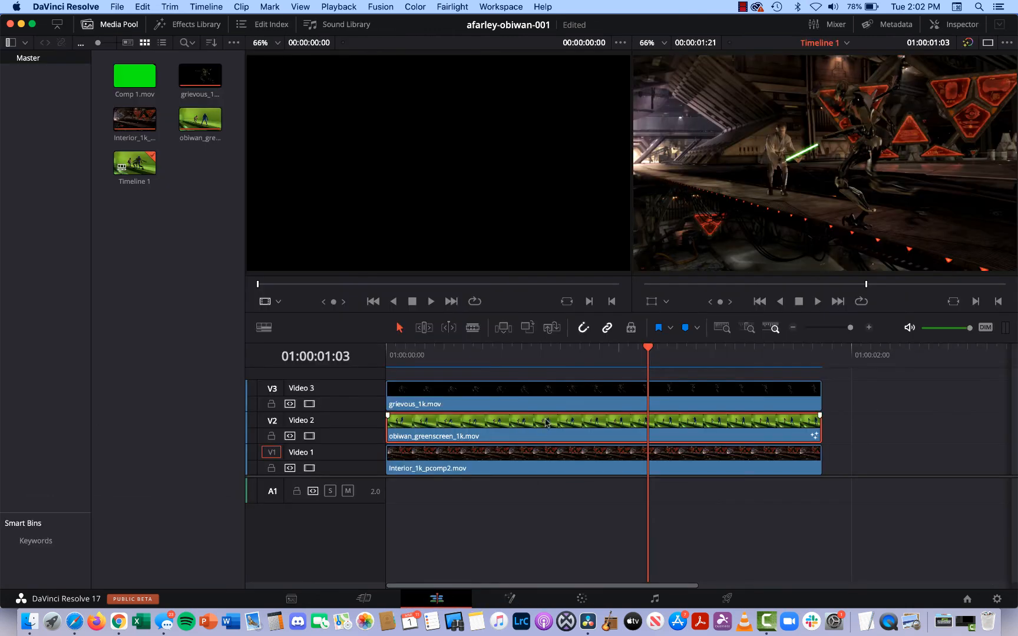
{"action": "right_click", "coordinate": [545, 423]}
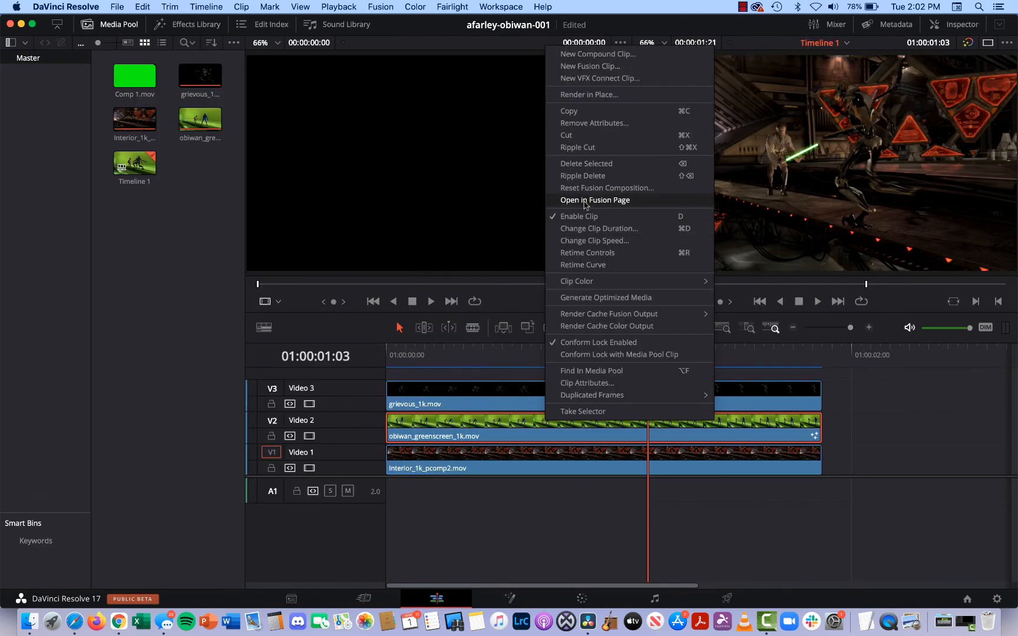
{"action": "left_click", "coordinate": [595, 200]}
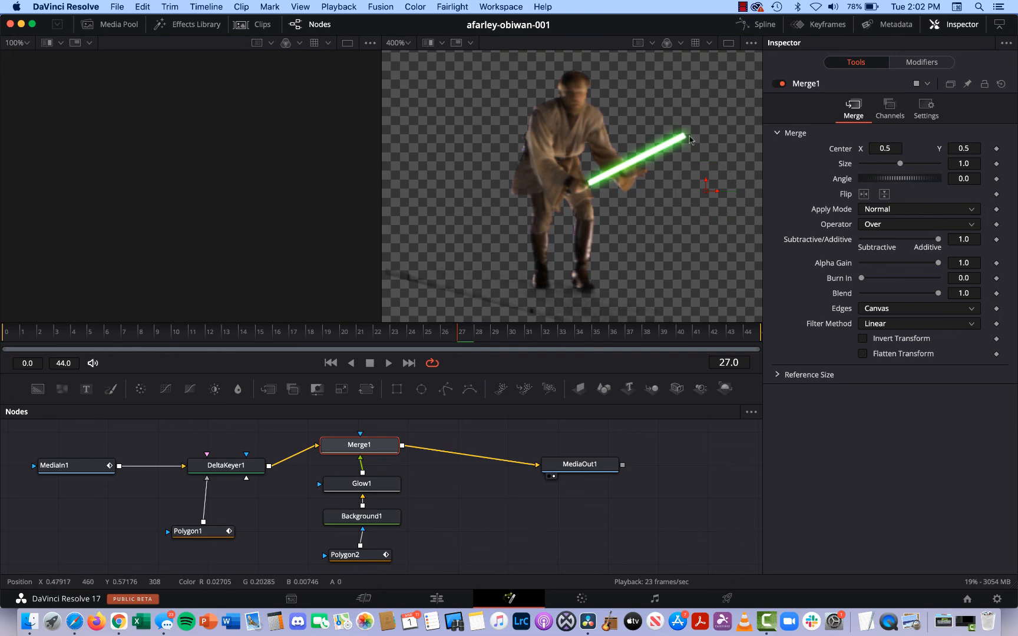